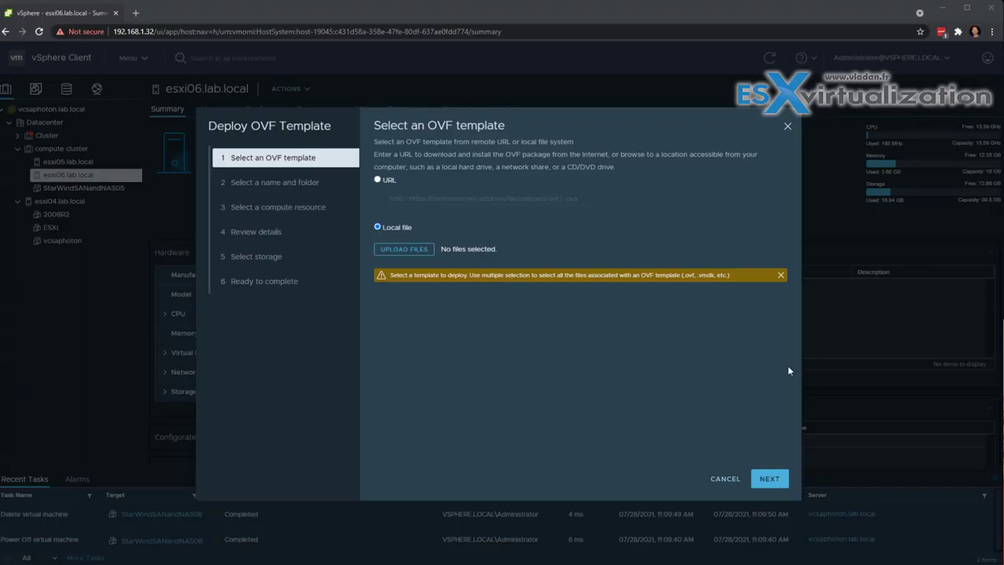
Begin a Deploy OVF Template on the host from the four uploaded local StarWind appliance files.
click(725, 479)
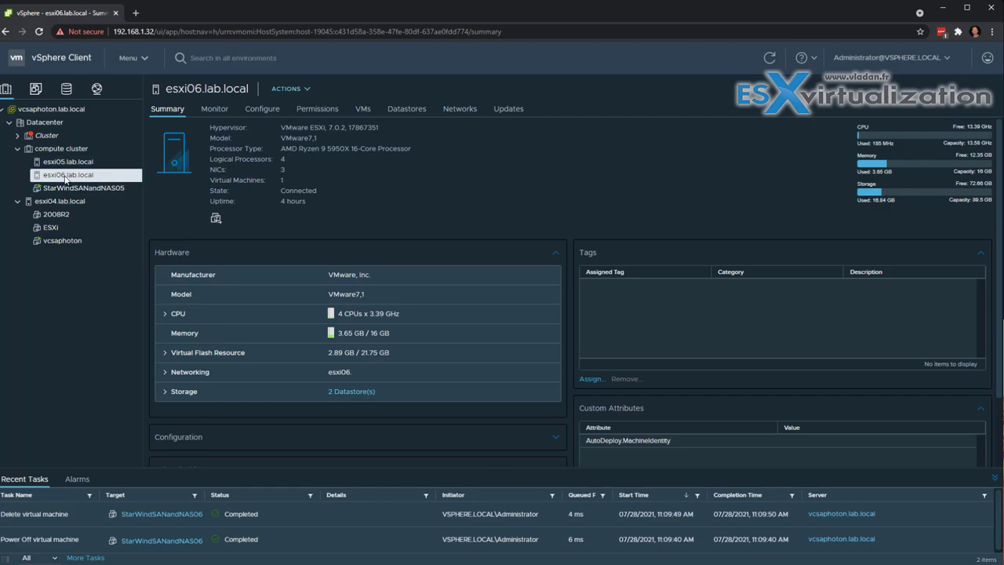
click(287, 87)
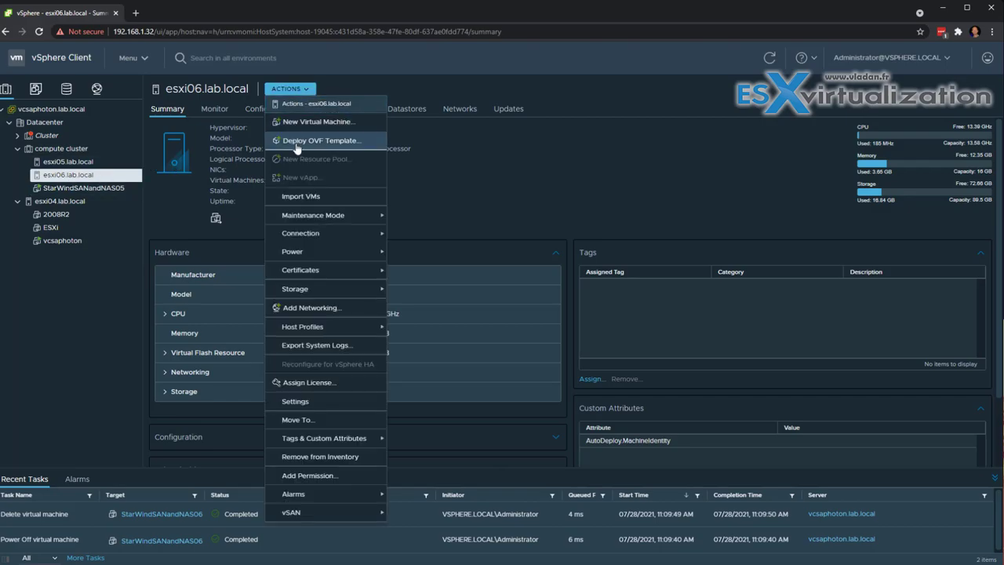
click(320, 141)
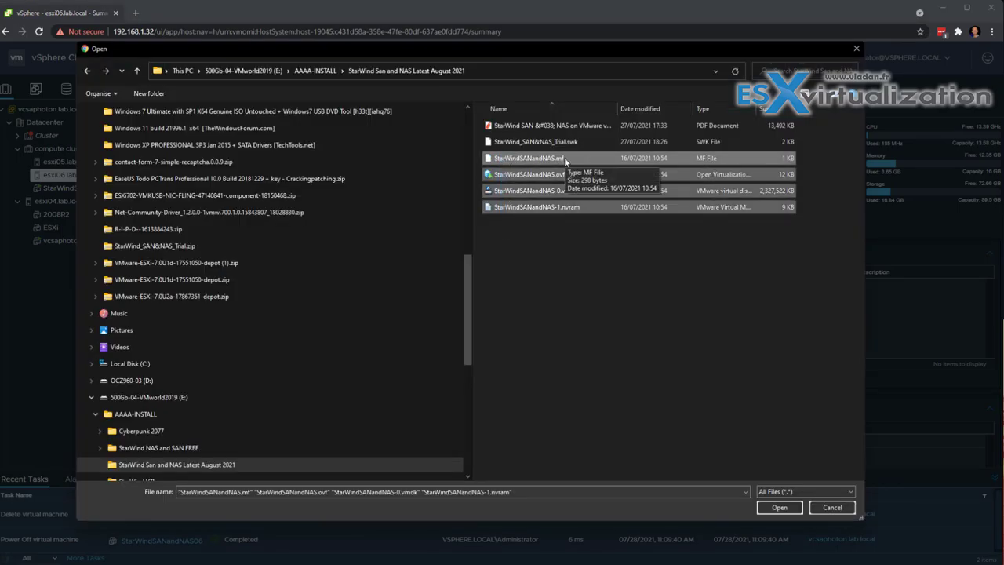
click(778, 507)
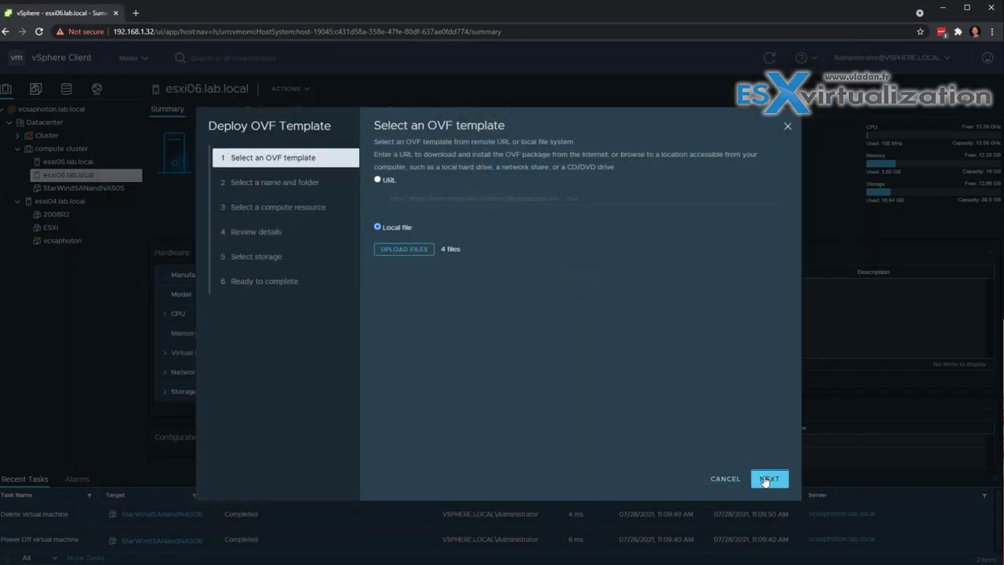
click(769, 479)
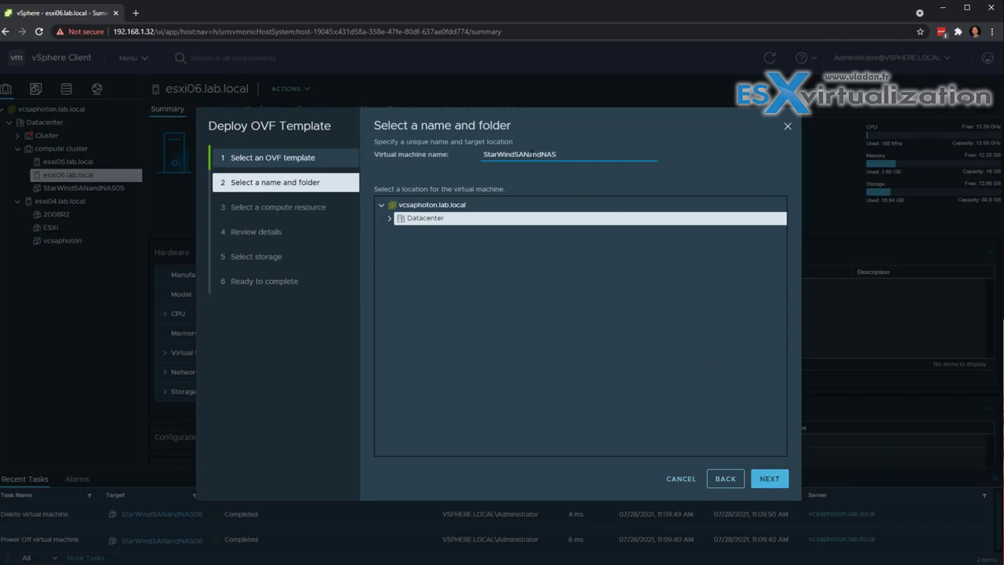
Keep the default VM name and choose host esxi06.lab.local as the compute resource.
click(568, 153)
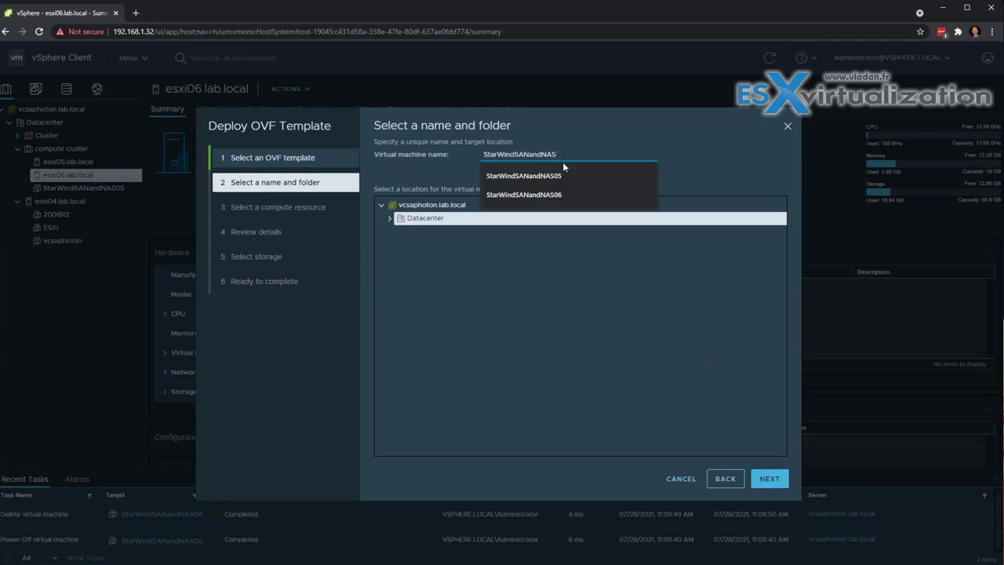
click(768, 477)
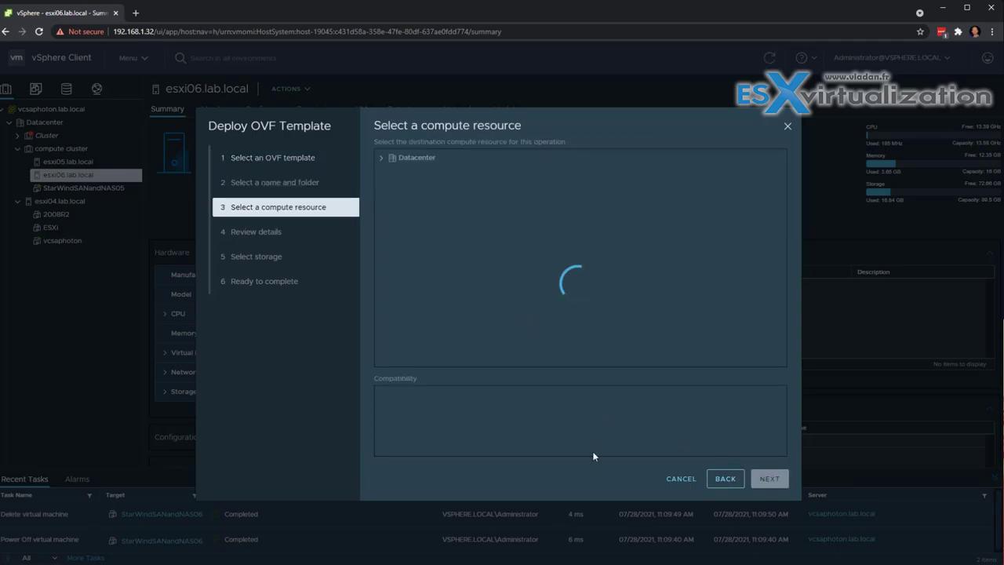
click(439, 210)
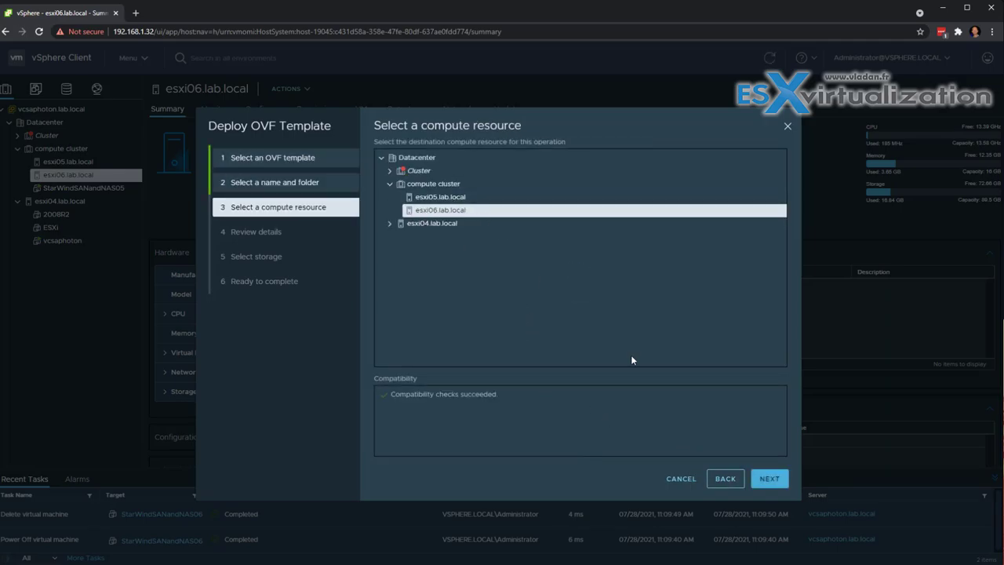
click(769, 477)
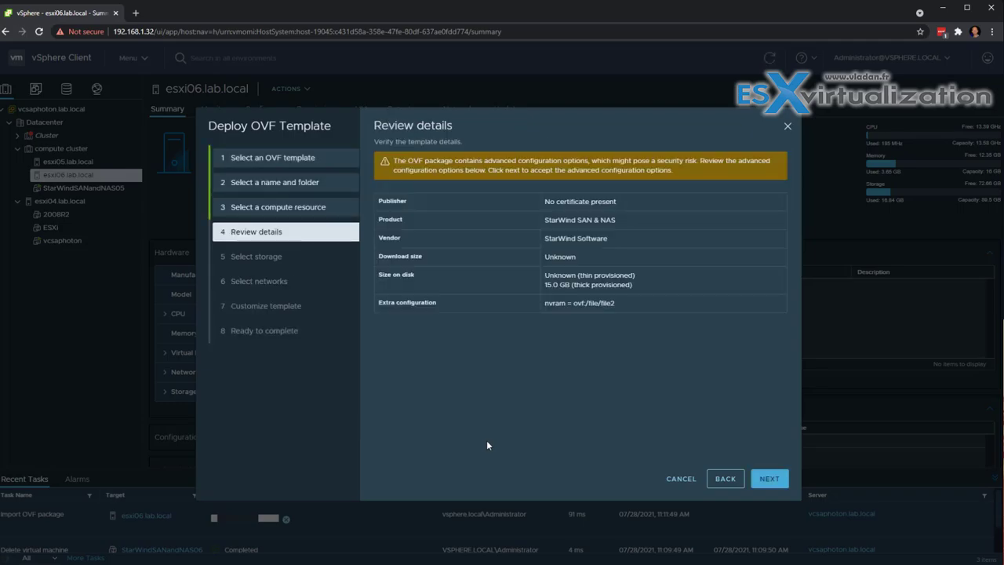
mouse_move(728, 414)
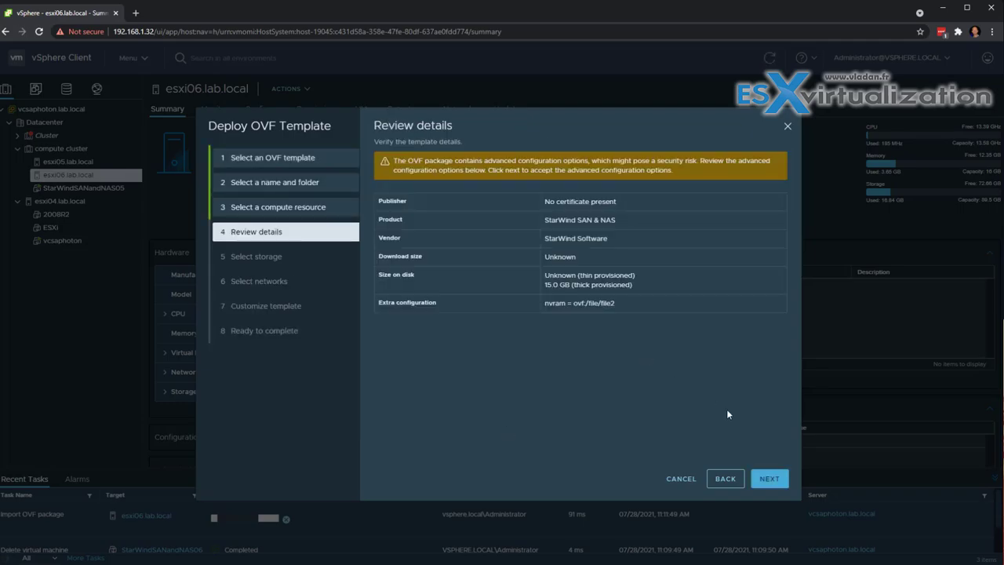
Store the appliance on the first datastore with Thin Provision disk format.
click(769, 479)
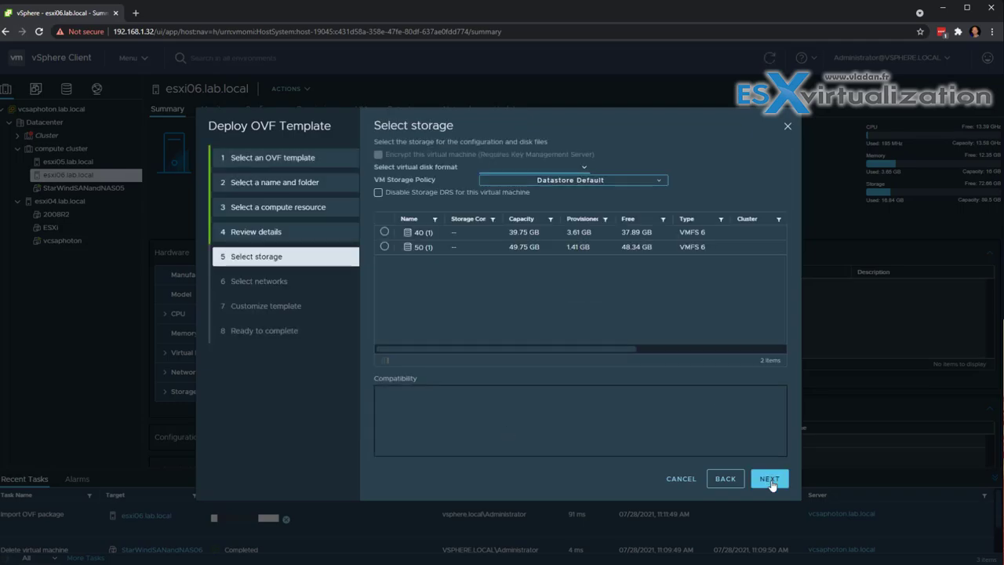
click(385, 232)
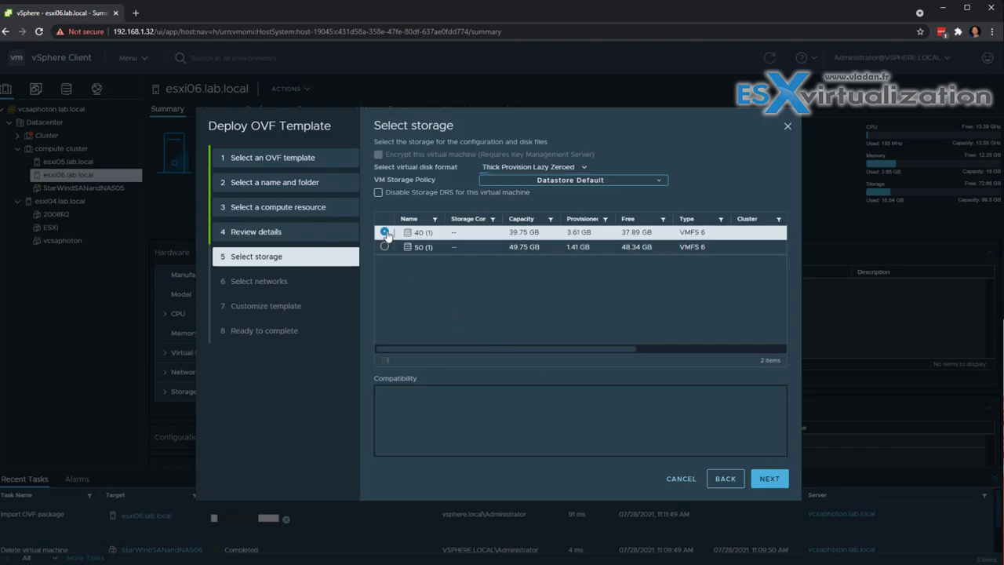
click(534, 167)
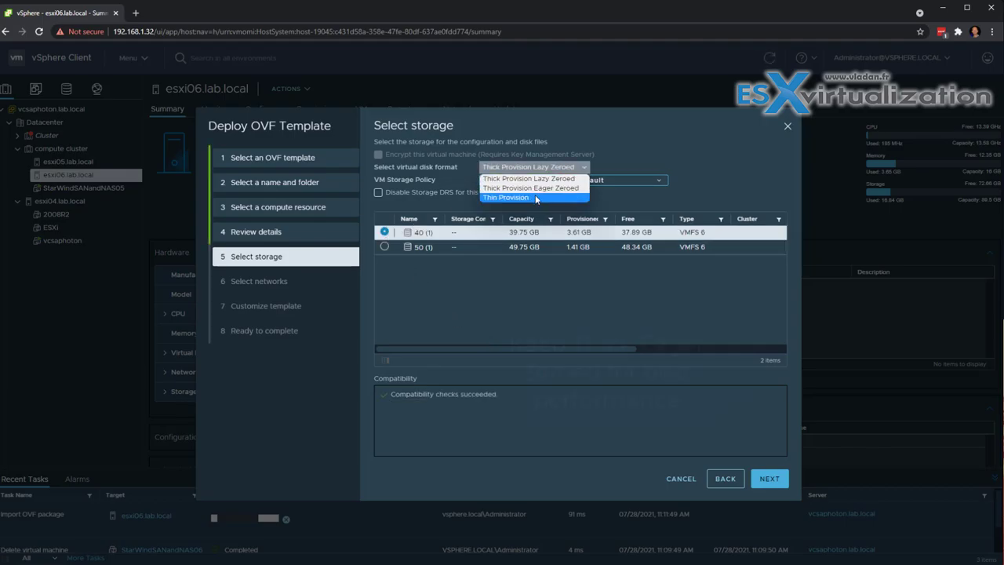
click(505, 198)
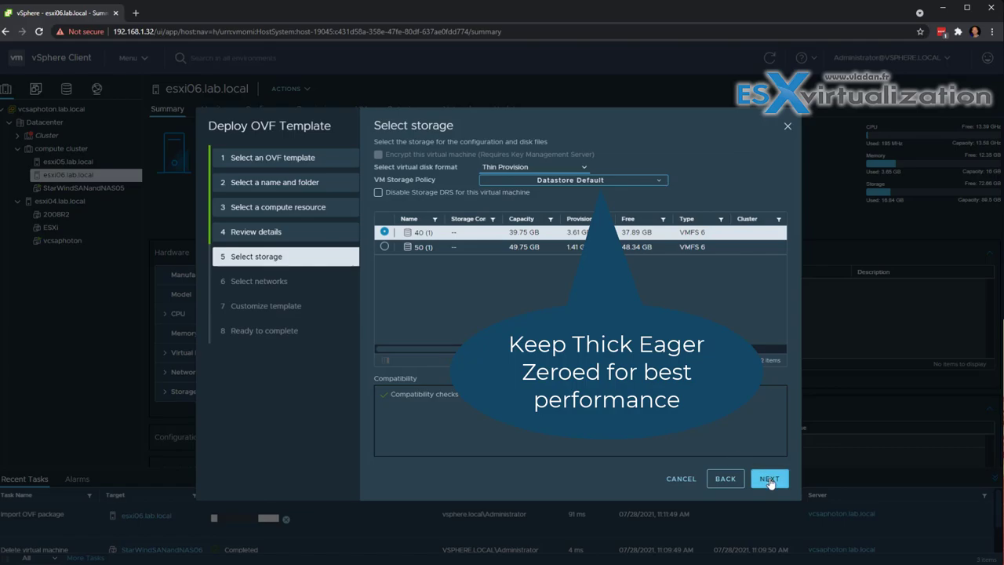
click(769, 479)
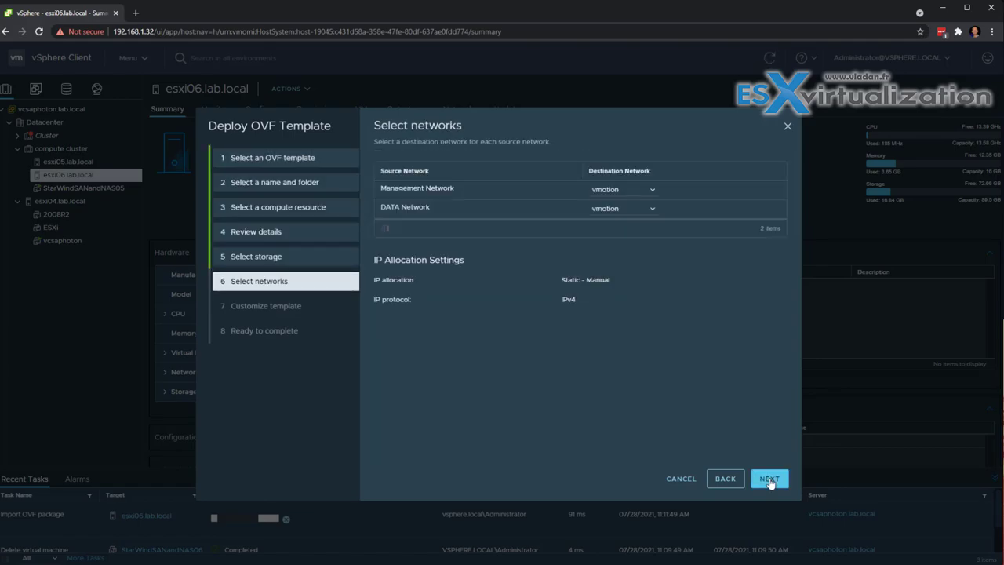
Map the Management Network to VM Network and the DATA Network to starwindsynchro.
click(622, 188)
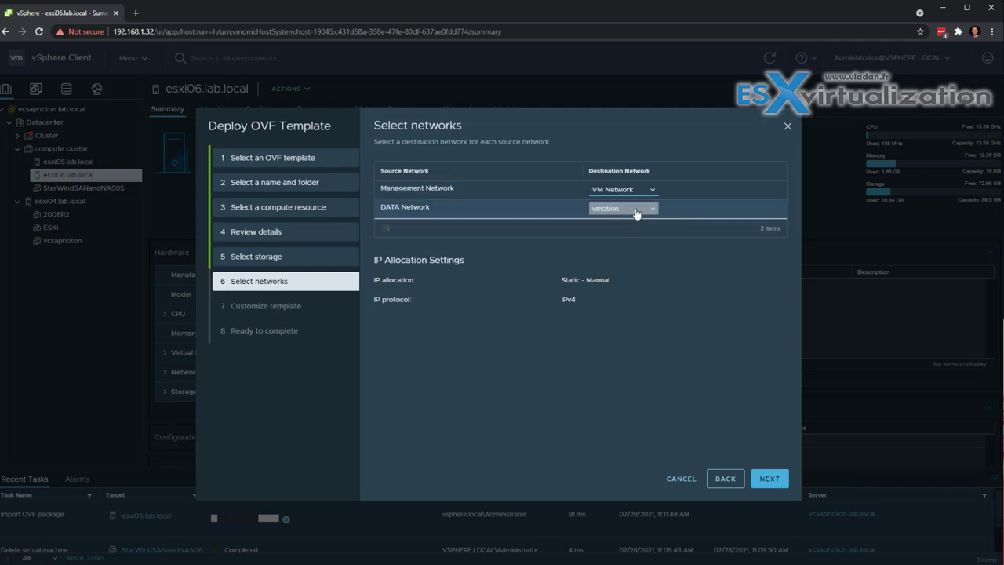
click(621, 208)
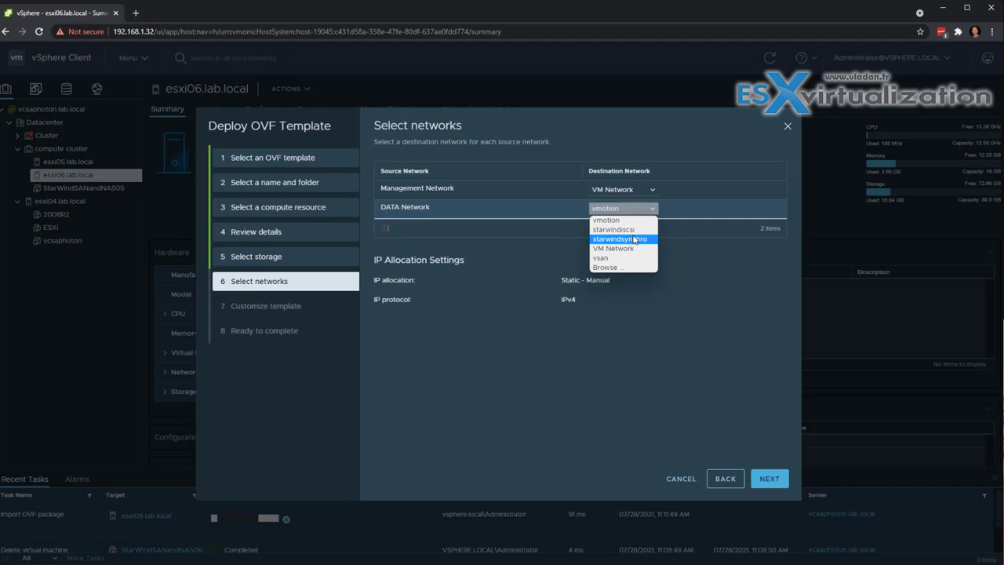
click(621, 238)
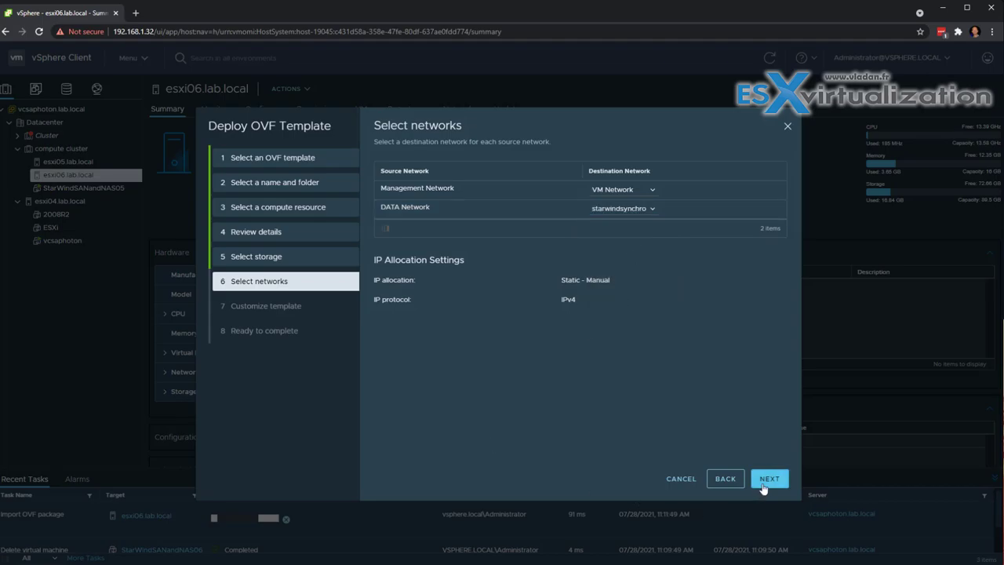
Set hostname starwind06, management address 192.168.1.106 and data address 192.168.10.106.
click(769, 476)
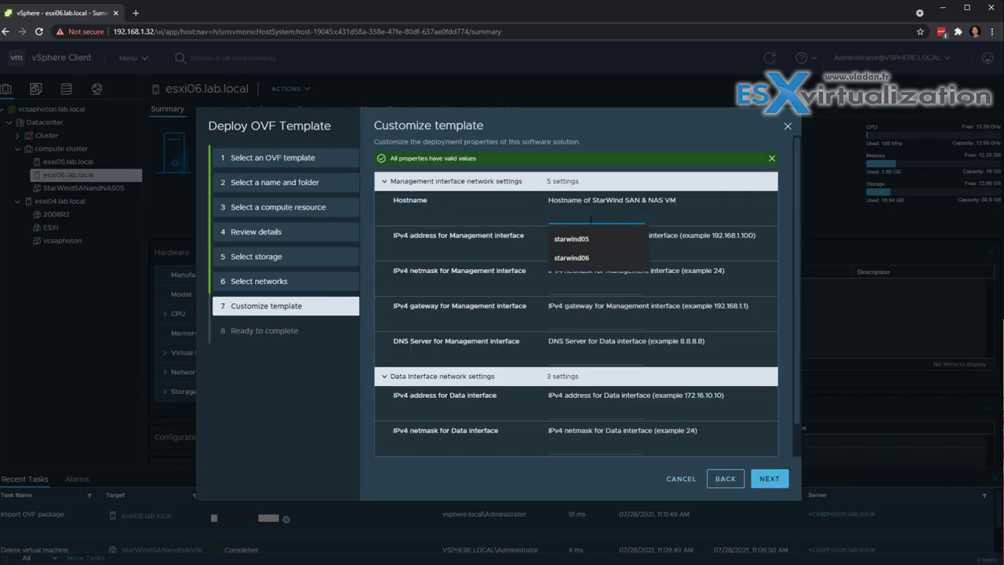
click(571, 257)
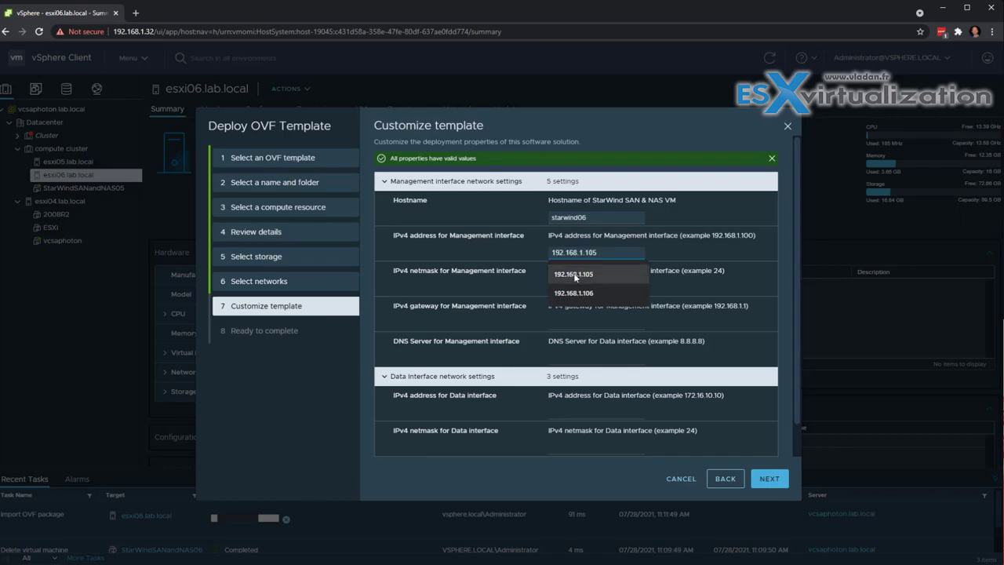
click(574, 293)
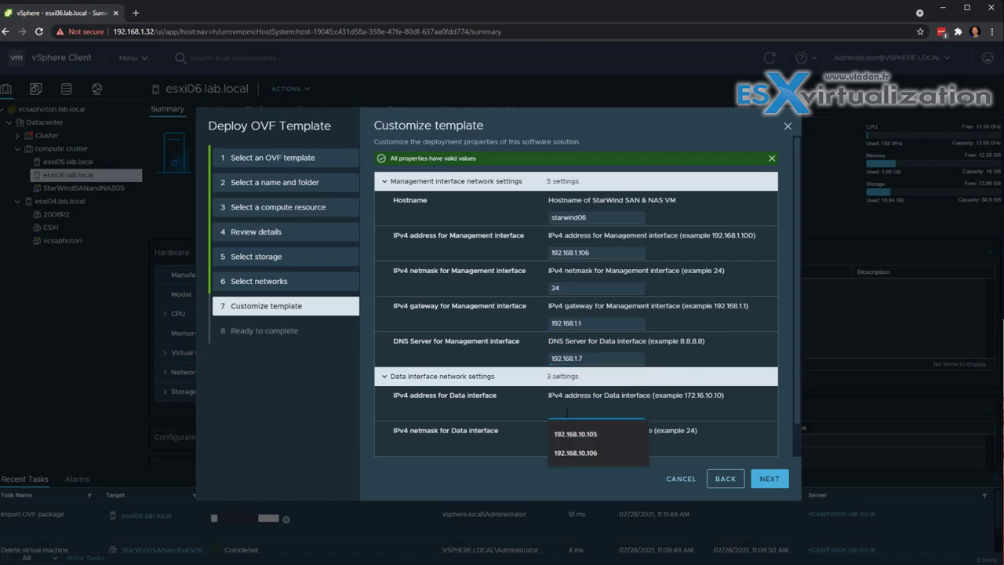
click(574, 451)
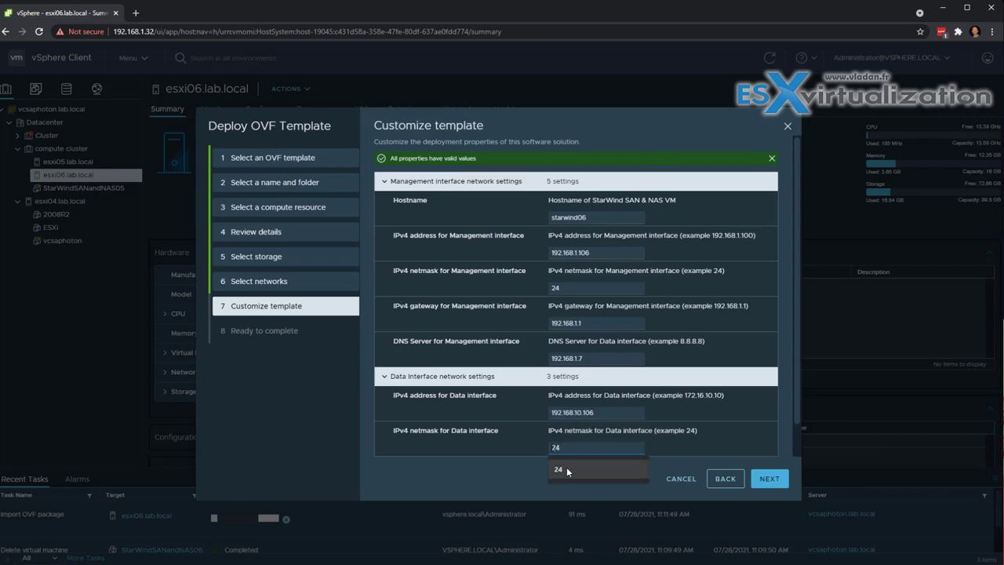
Finish the remaining template settings and reach the ready-to-complete summary.
scroll(down, 3)
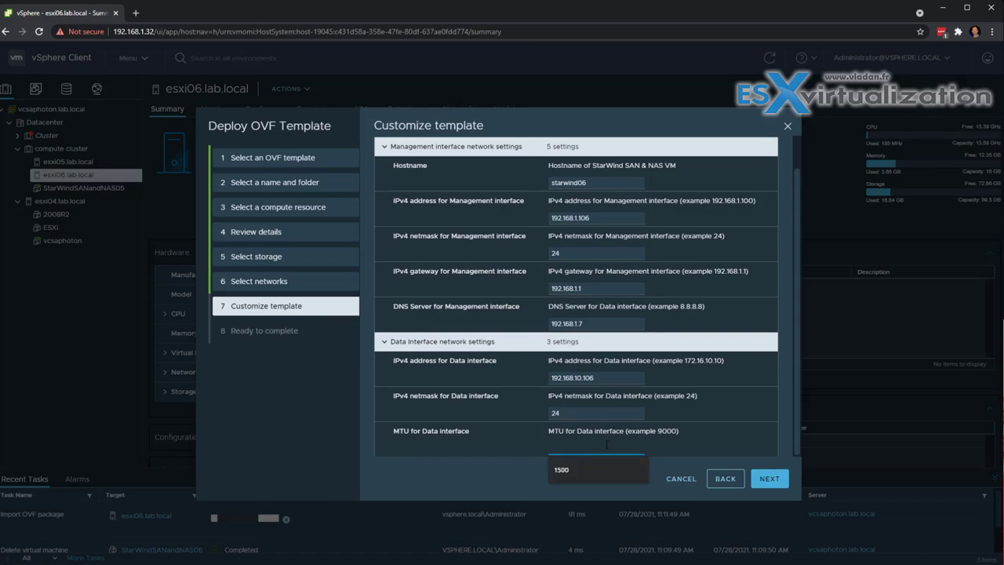
click(768, 477)
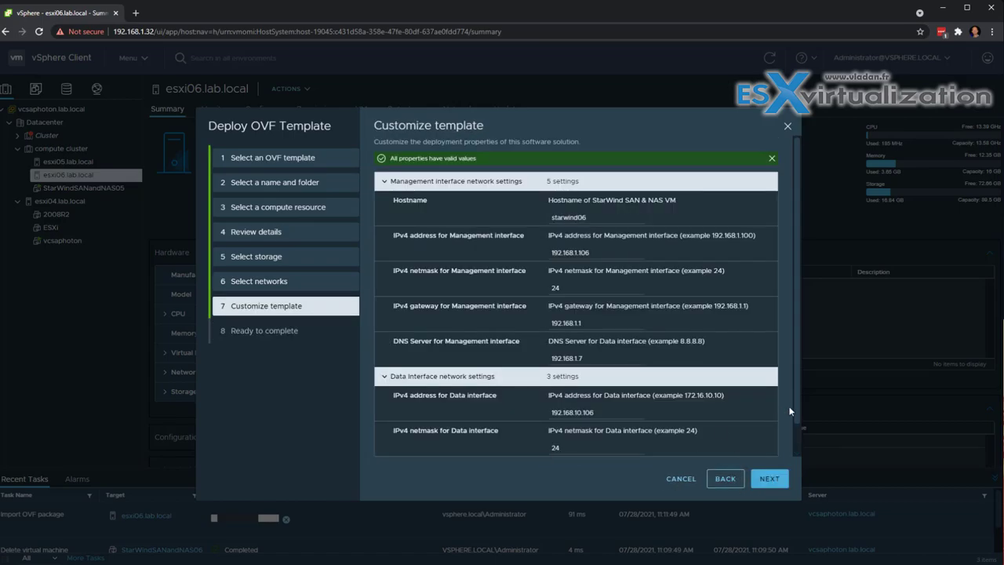
scroll(down, 3)
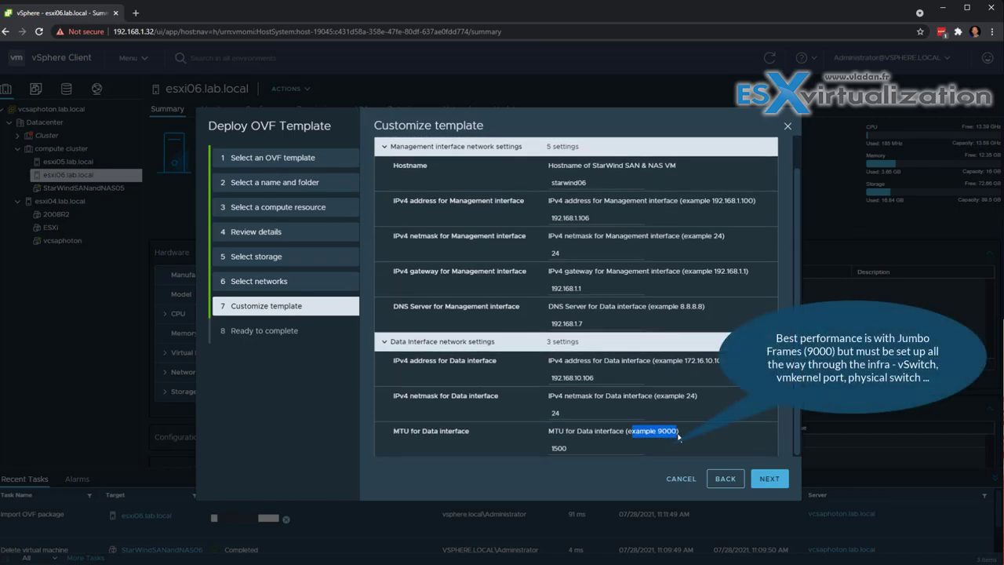
click(769, 477)
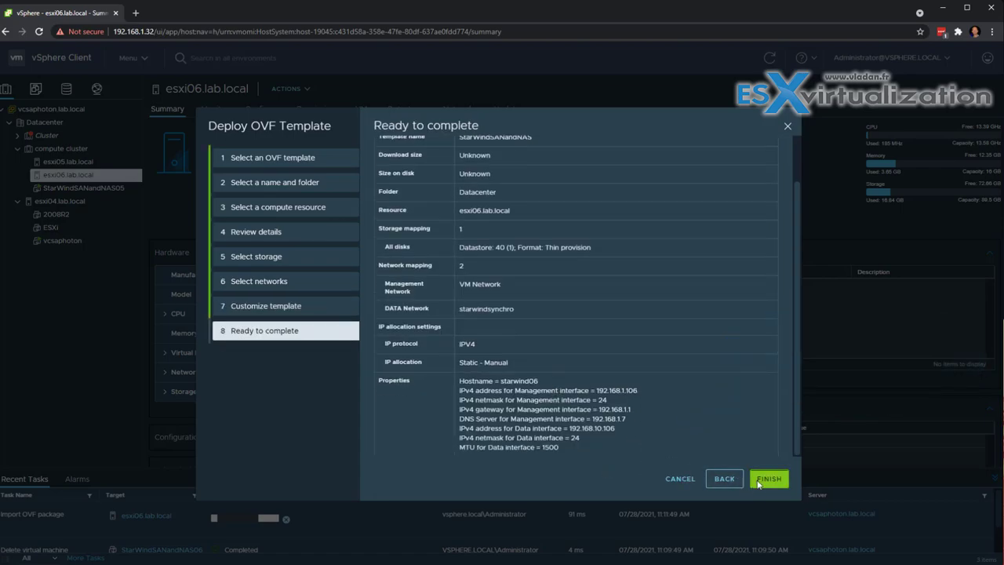
Finish the wizard so the Deploy OVF template task runs to Completed.
click(769, 478)
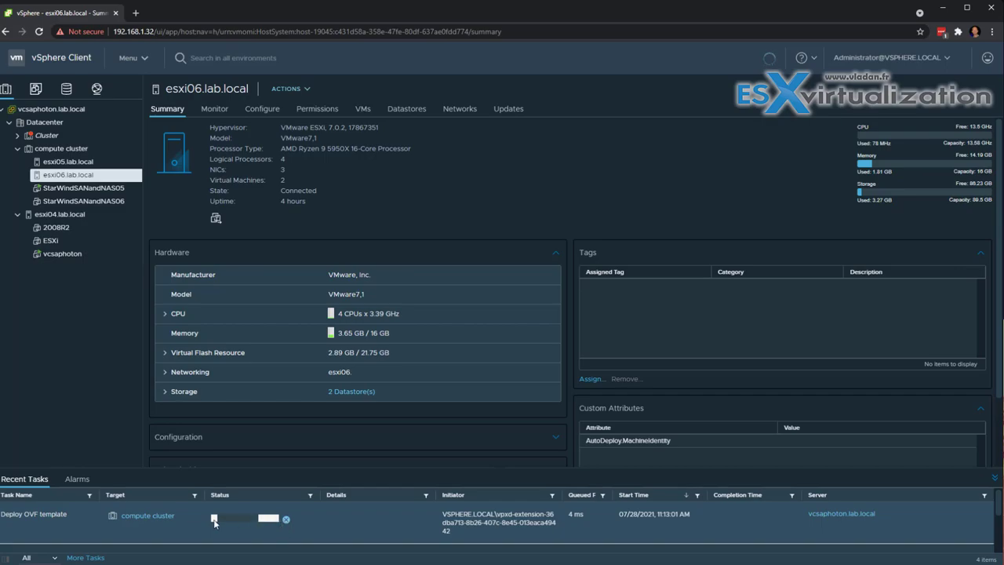
mouse_move(383, 524)
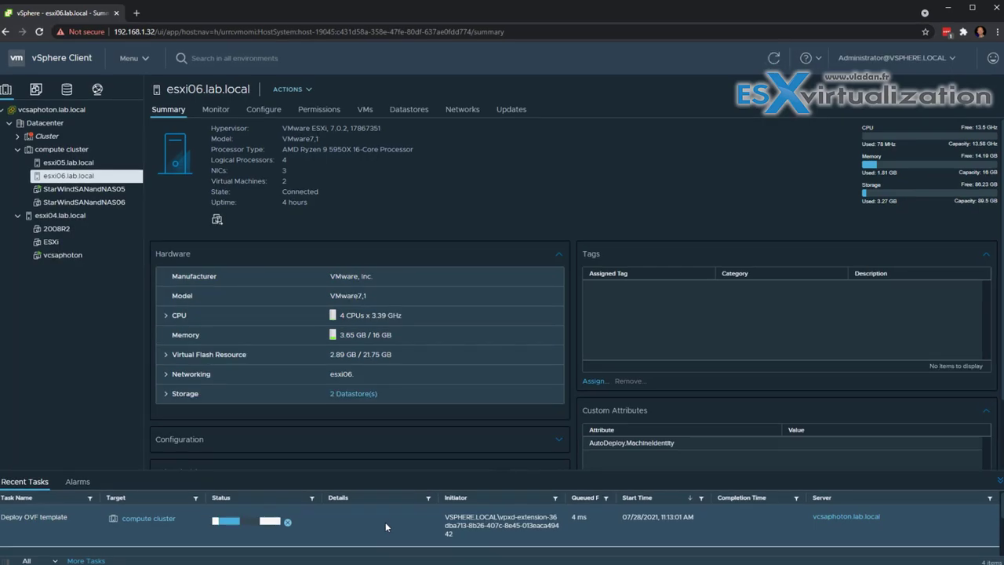
mouse_move(530, 422)
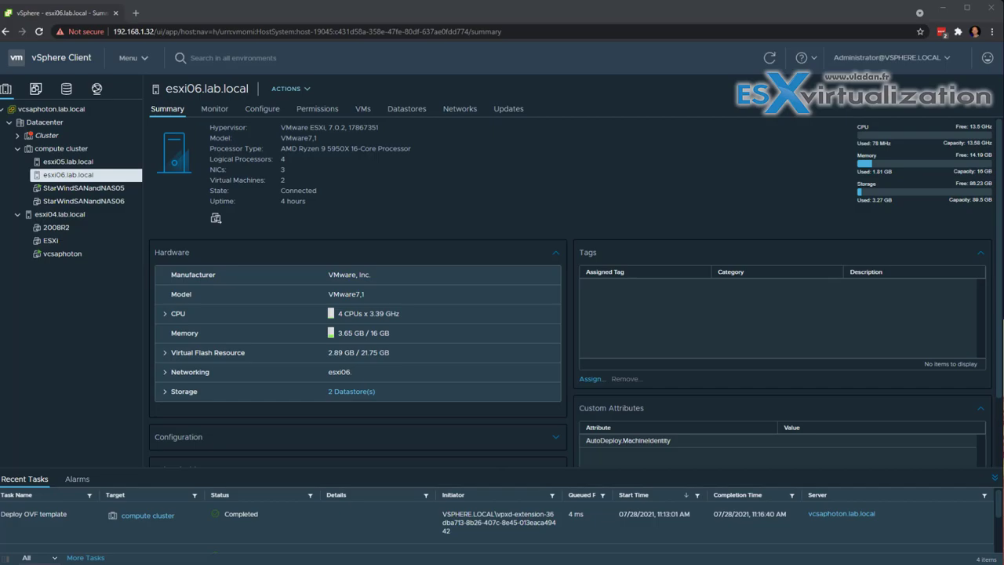
mouse_move(903, 171)
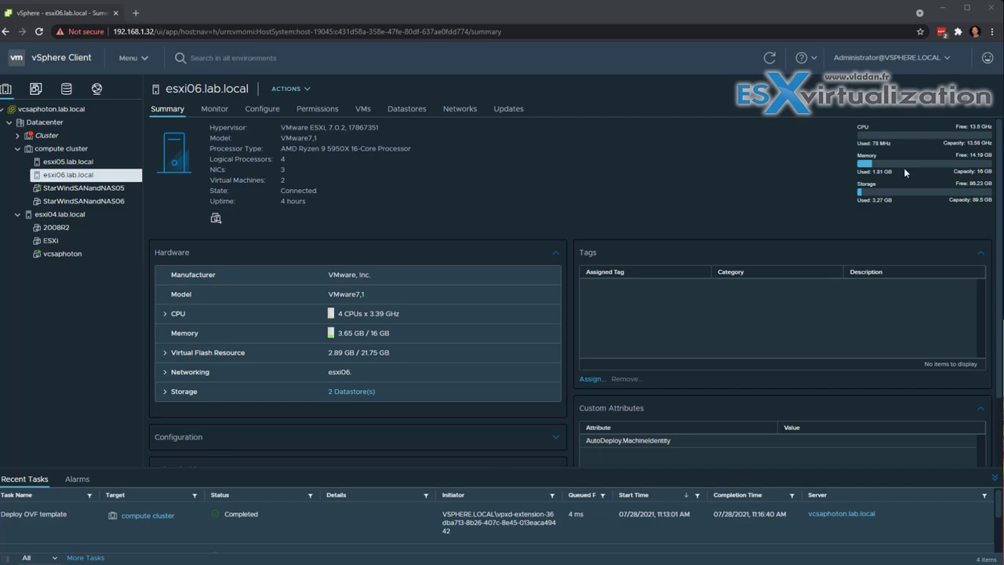
mouse_move(229, 144)
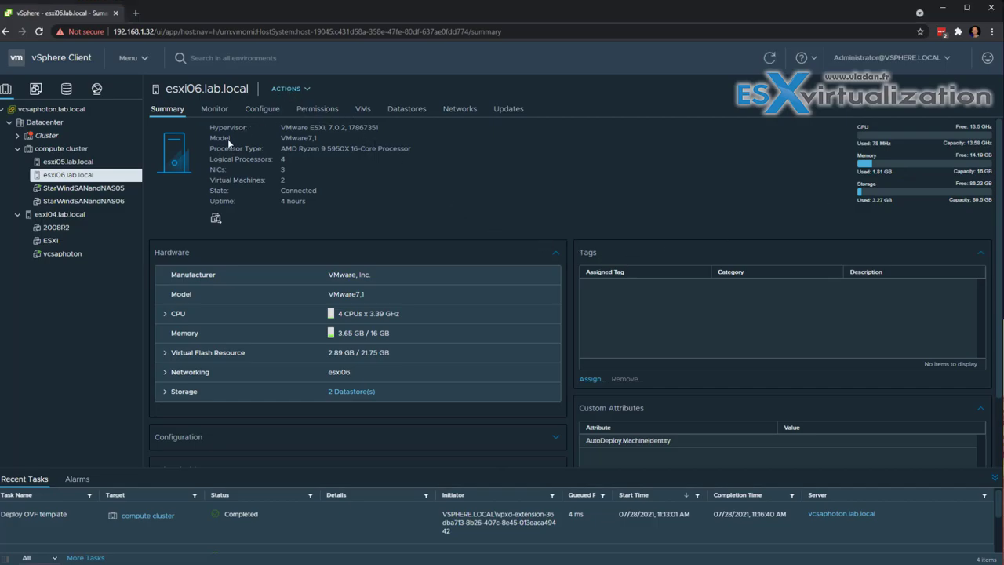
Add a new hard disk to StarWindSANandNAS06 in its Edit Settings.
click(83, 201)
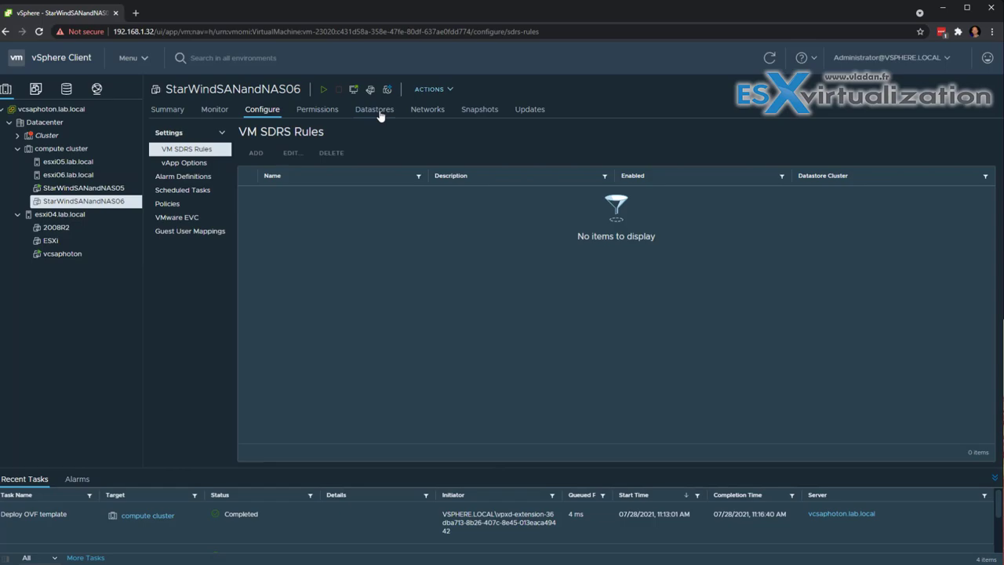
click(432, 87)
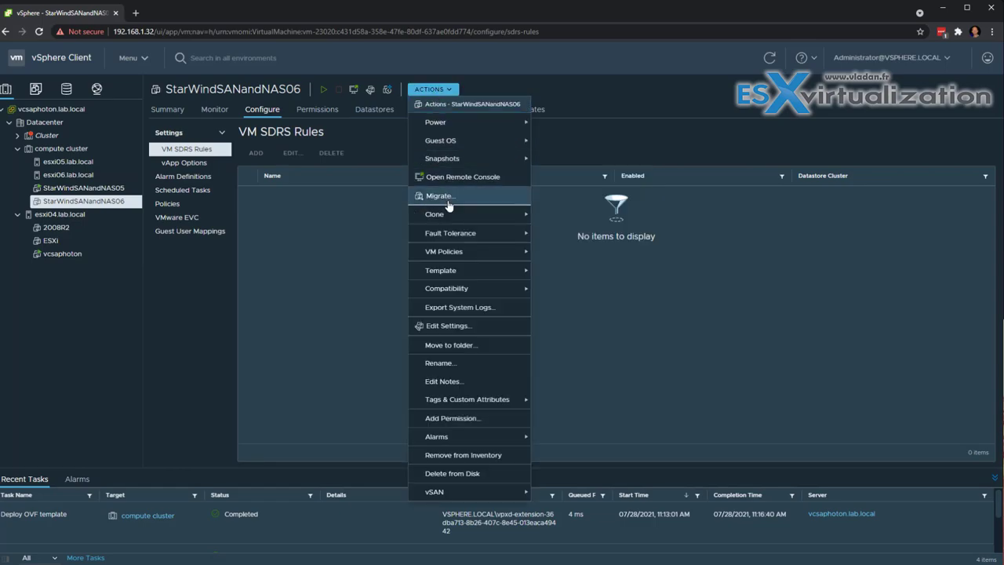
click(449, 324)
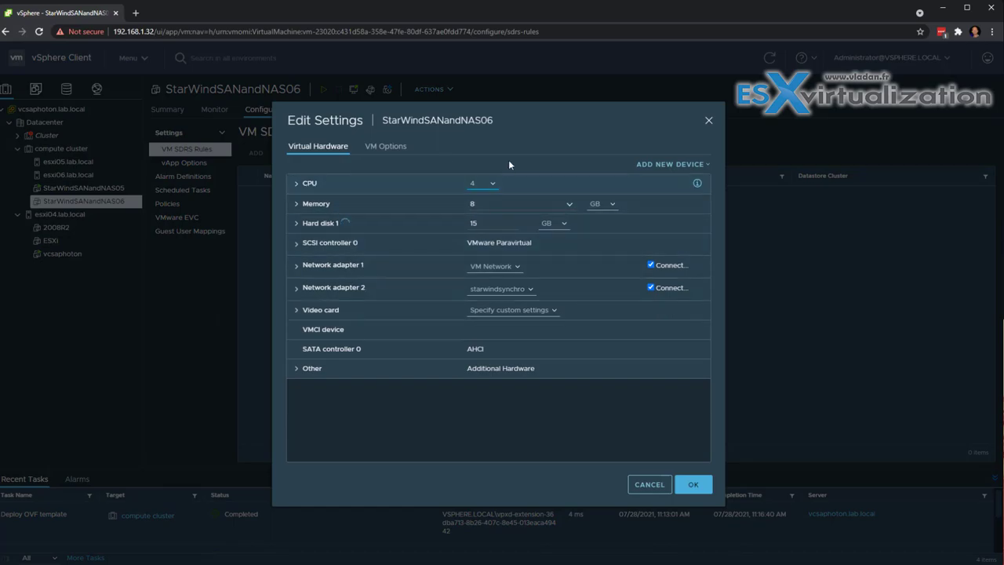
click(670, 164)
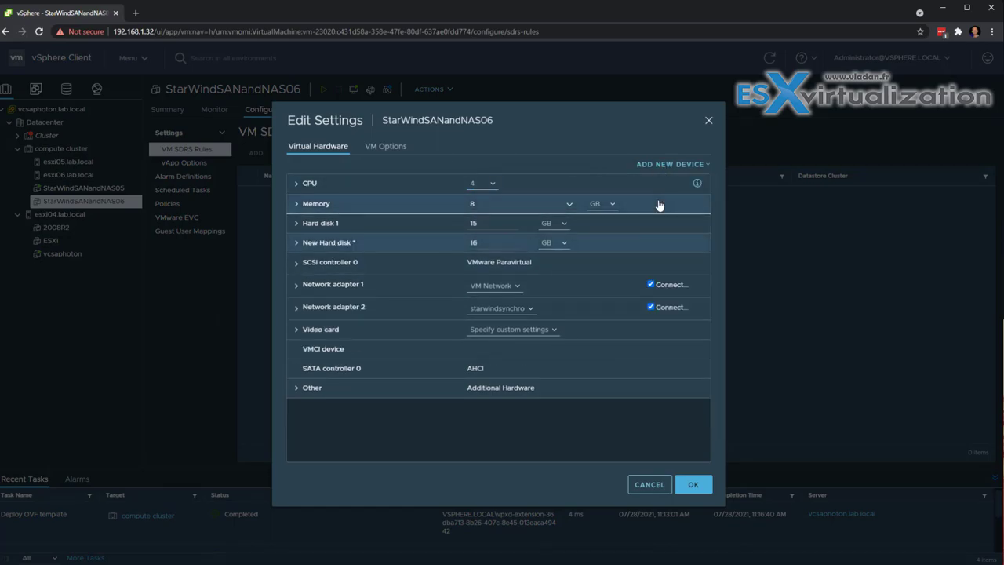
Keep the new disk as Thick Provision Lazy Zeroed and apply the reconfiguration.
click(297, 241)
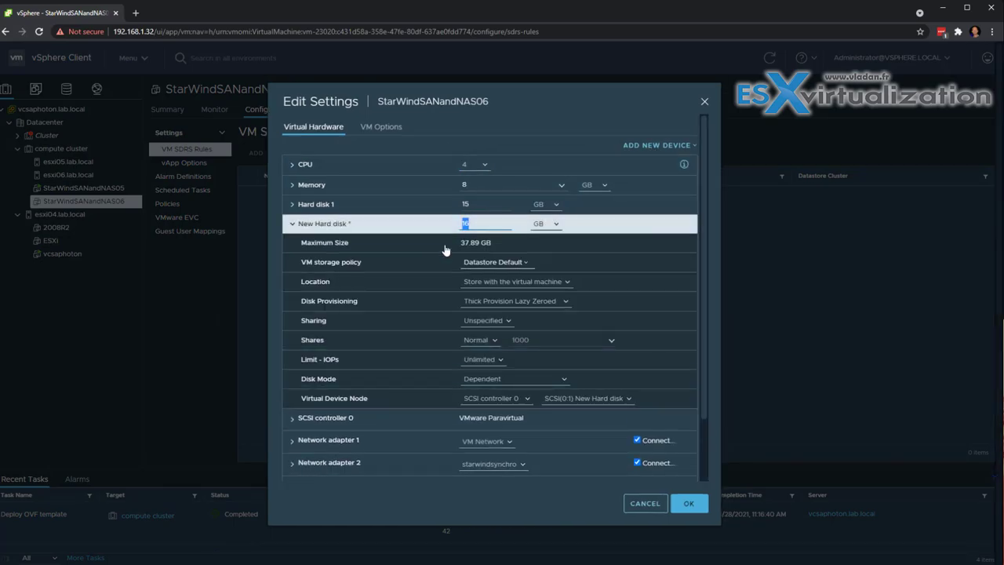
click(514, 301)
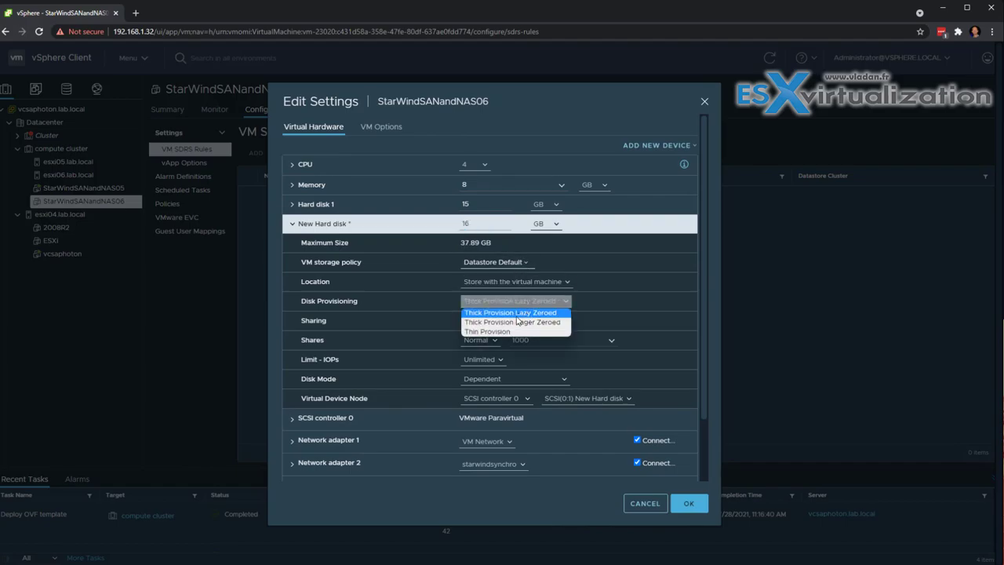
click(511, 312)
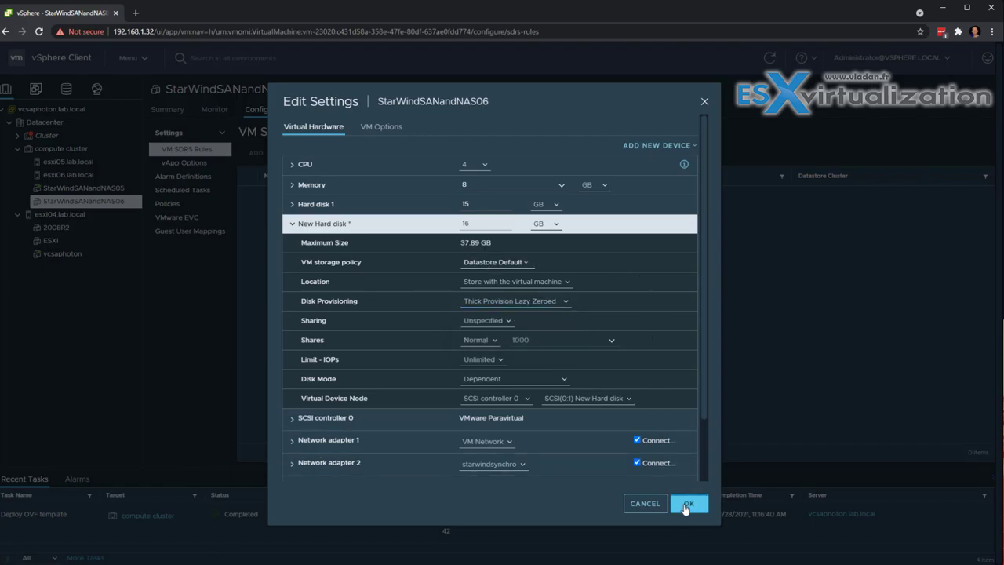
click(687, 502)
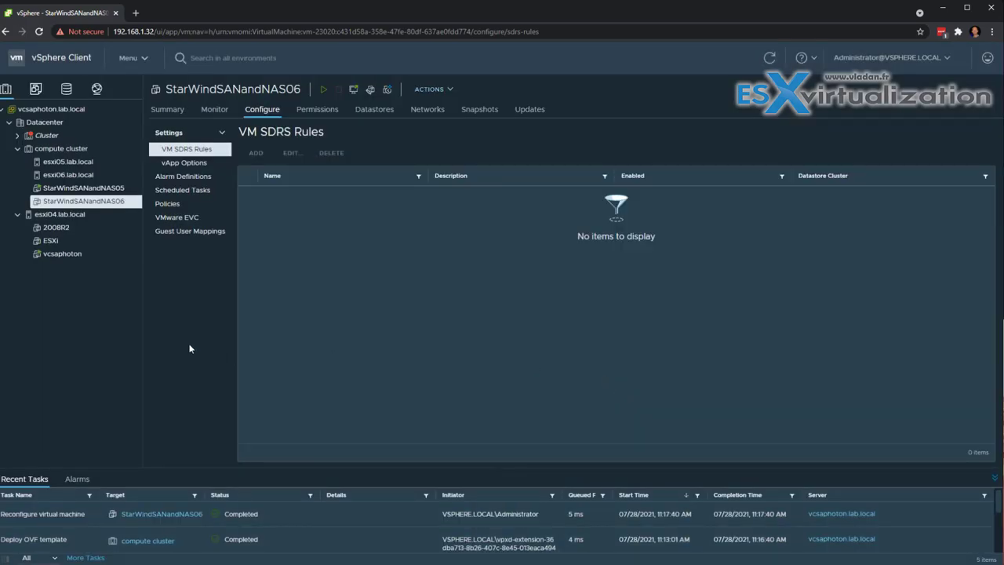
mouse_move(179, 342)
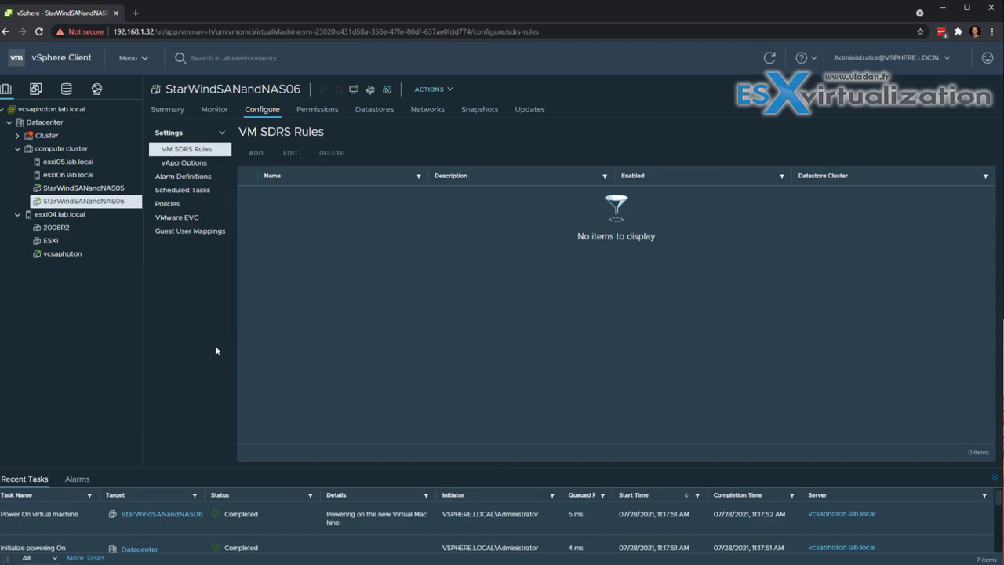
mouse_move(185, 340)
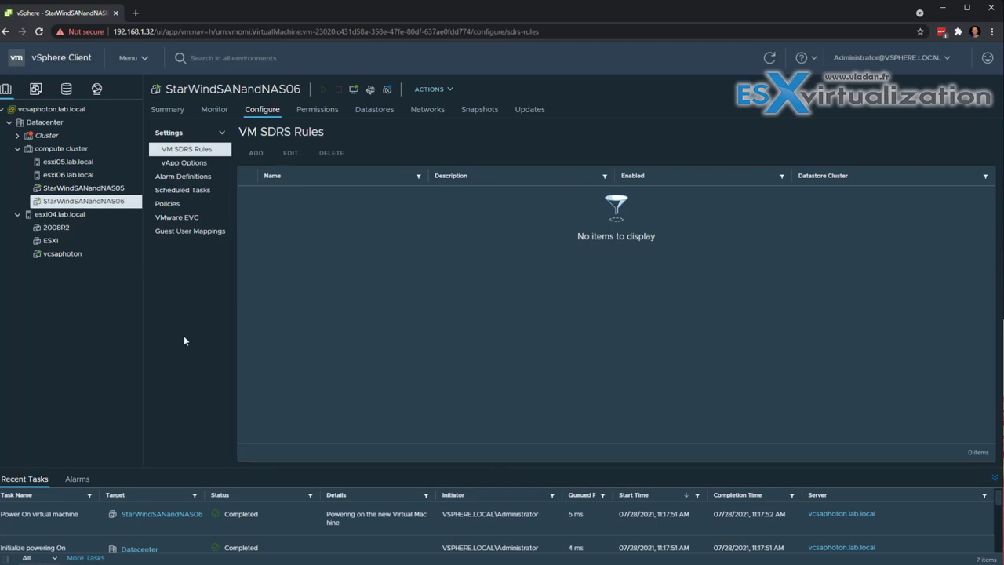
Show the powered-on VM's summary and launch its web console in a new tab.
click(167, 110)
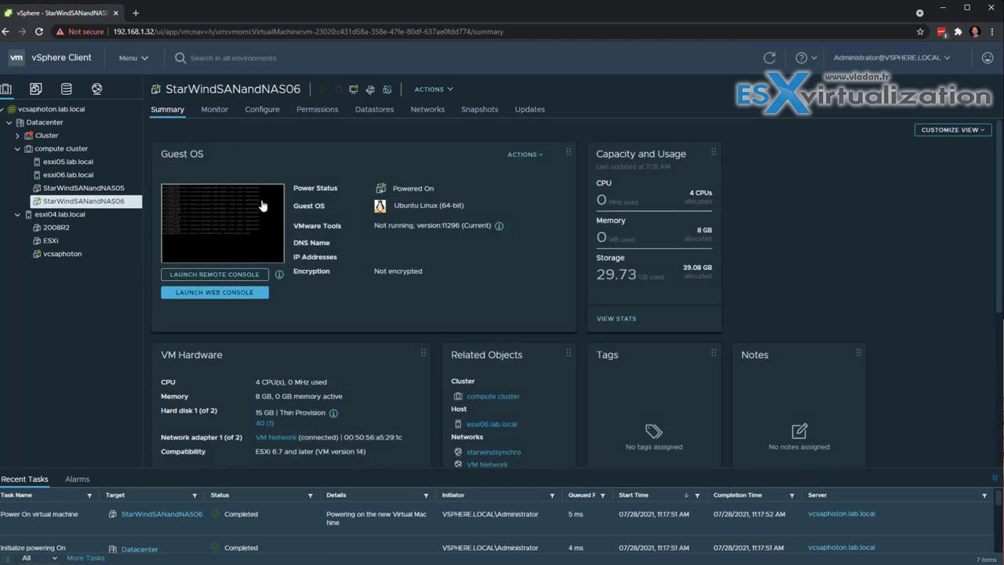
mouse_move(239, 306)
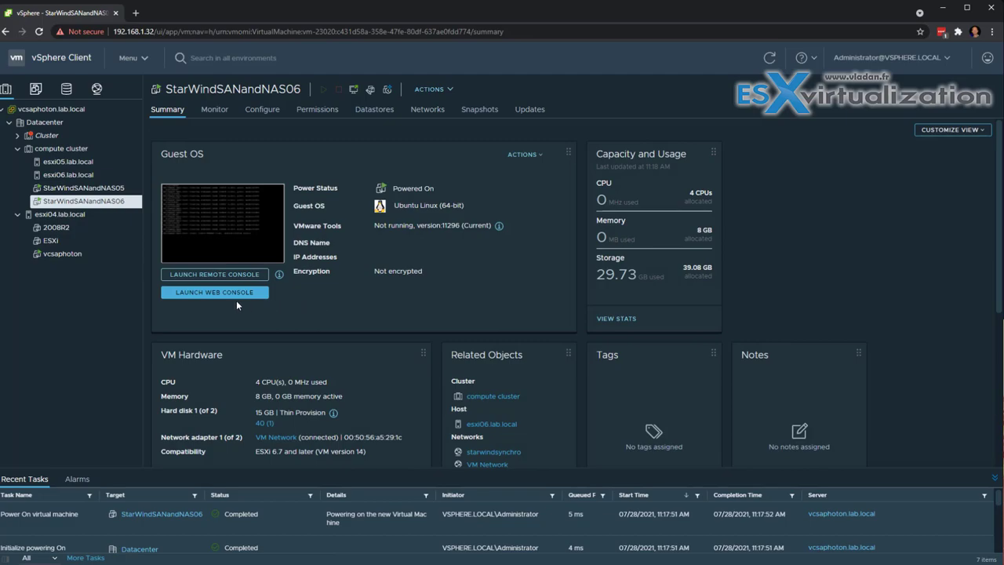
mouse_move(223, 306)
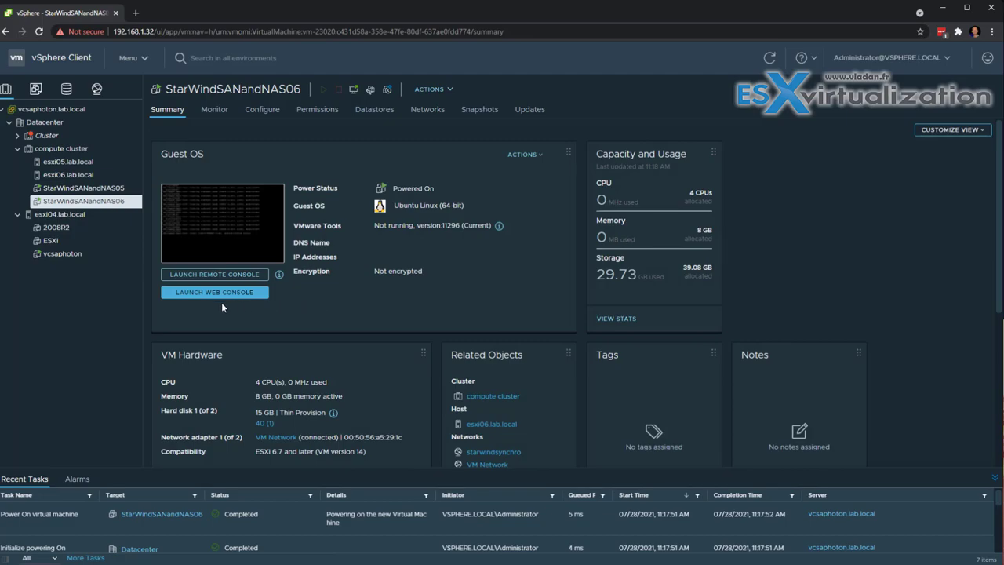
click(214, 292)
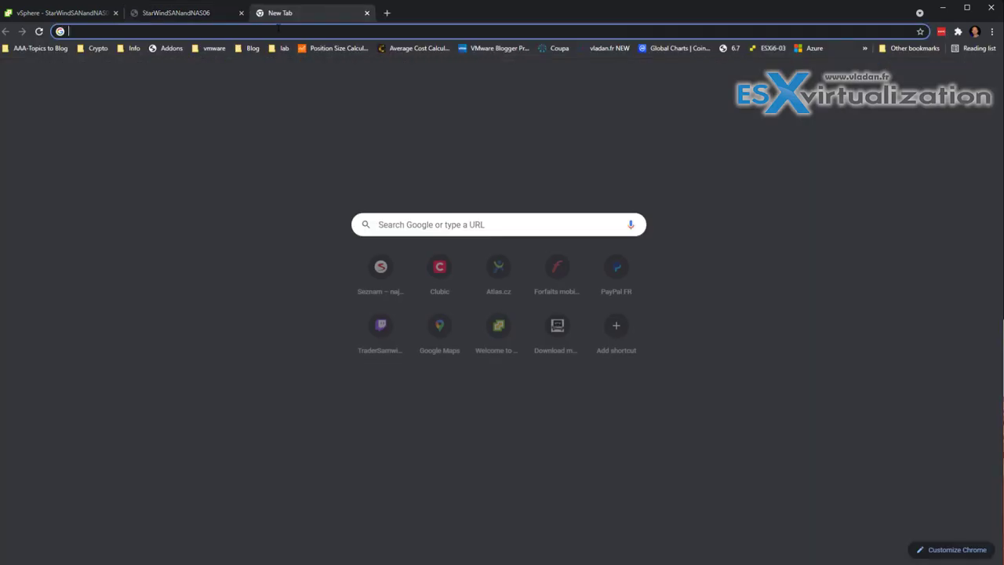
Browse to the appliance's First Run Wizard at 192.168.1.106:8643.
text(192.168.1.32:5480)
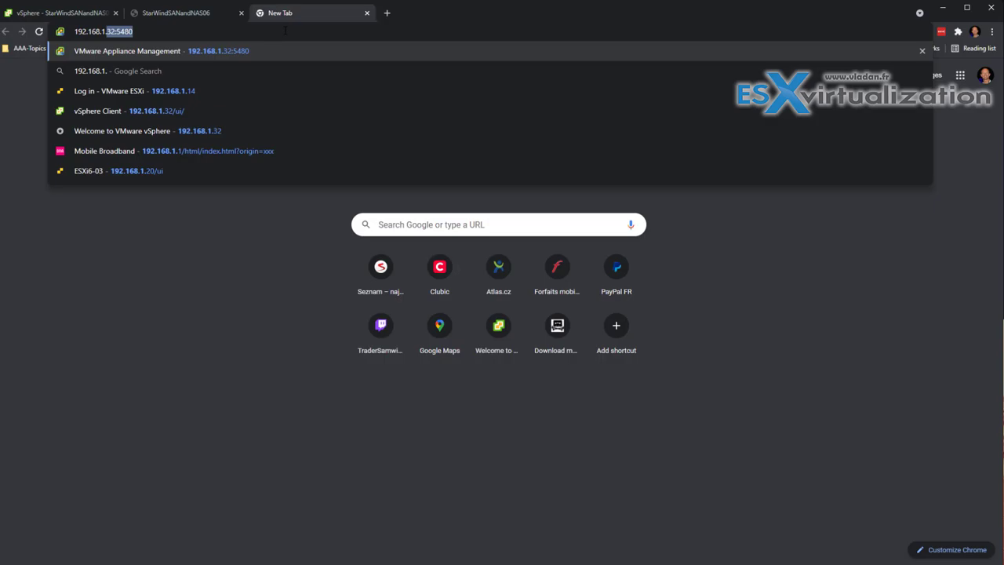
text(192.168.1.106:8643)
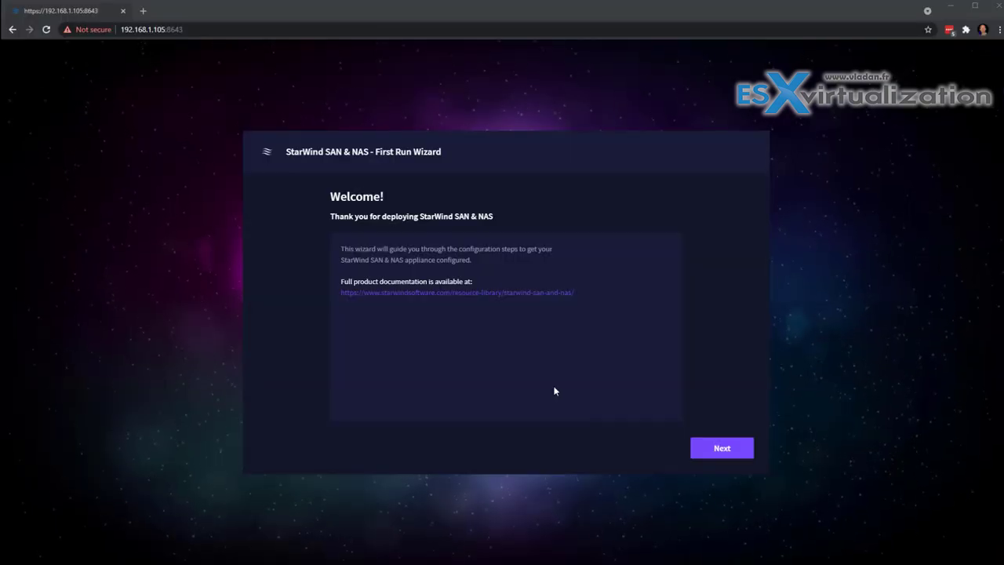
Proceed past the welcome, license upload and license agreement steps.
click(722, 447)
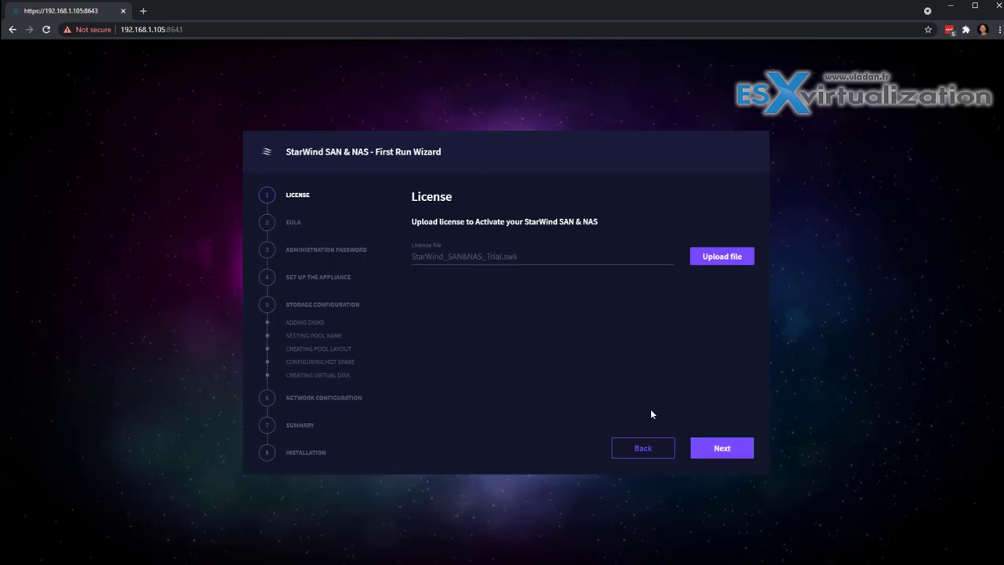
click(722, 449)
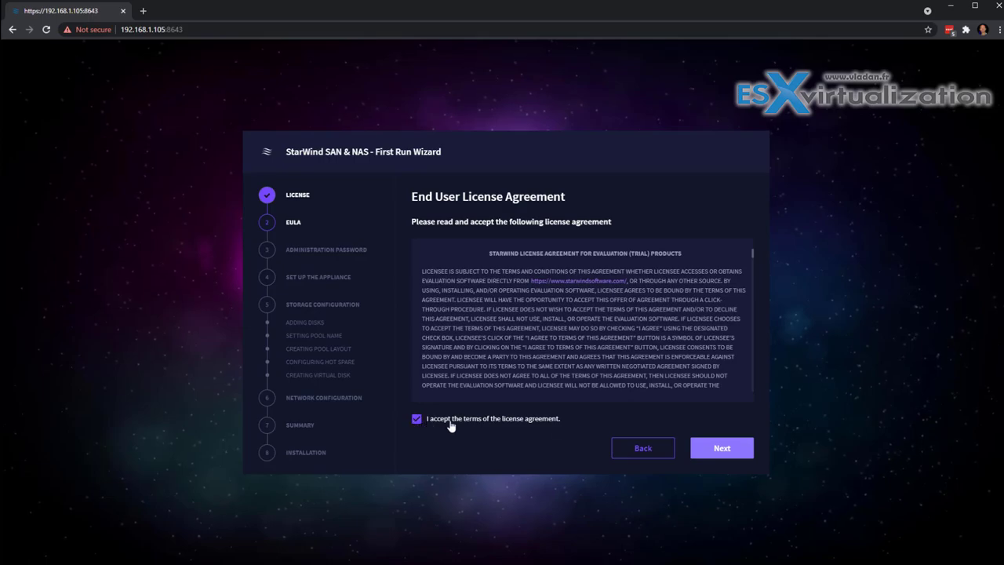
click(721, 448)
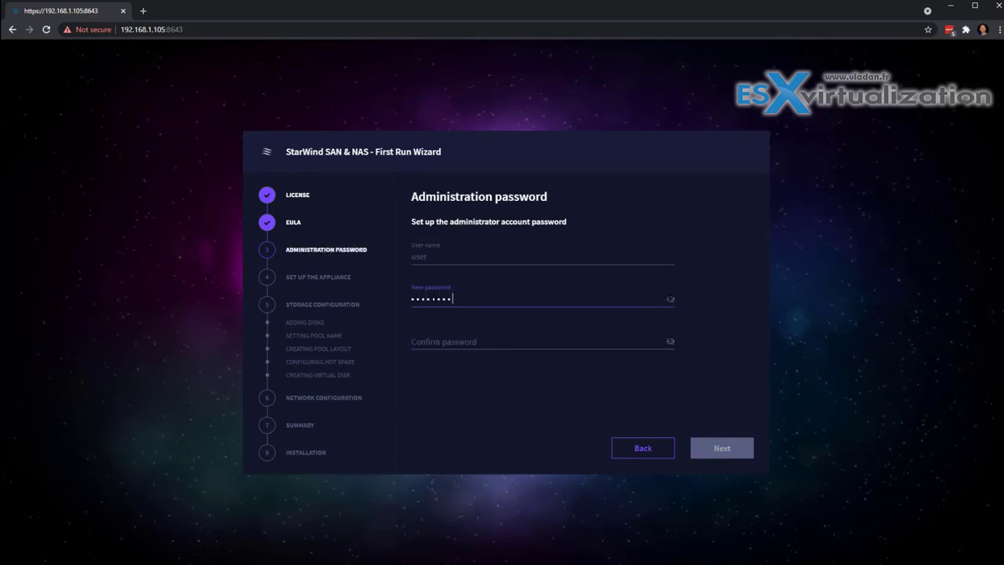
Confirm the administrator password and proceed into storage configuration at Adding disks.
click(543, 342)
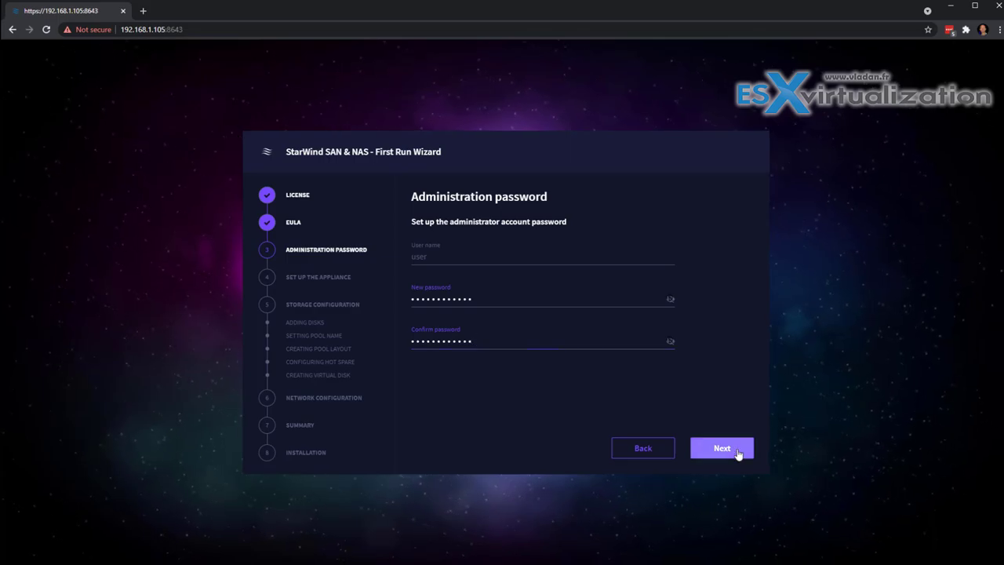
click(722, 449)
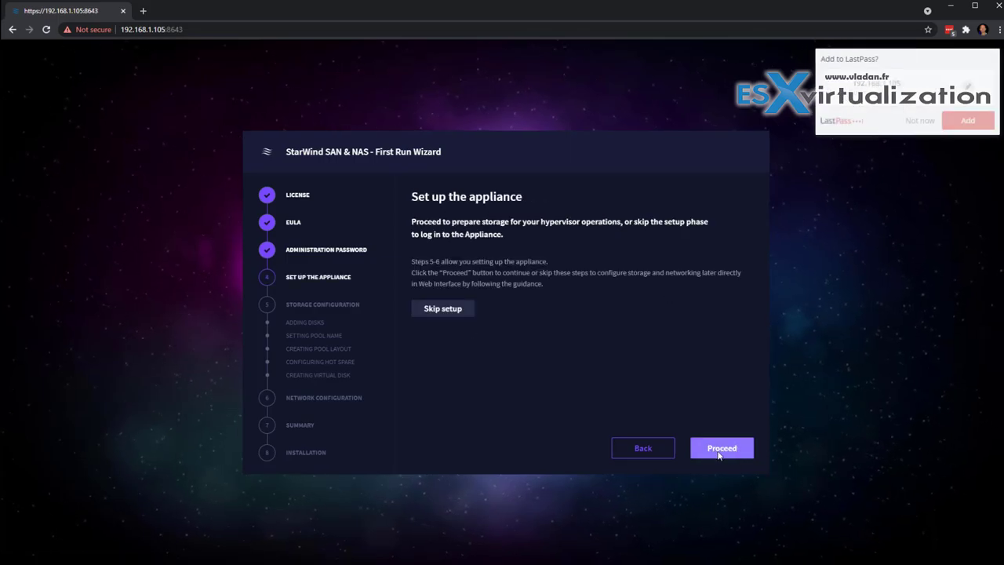
click(722, 448)
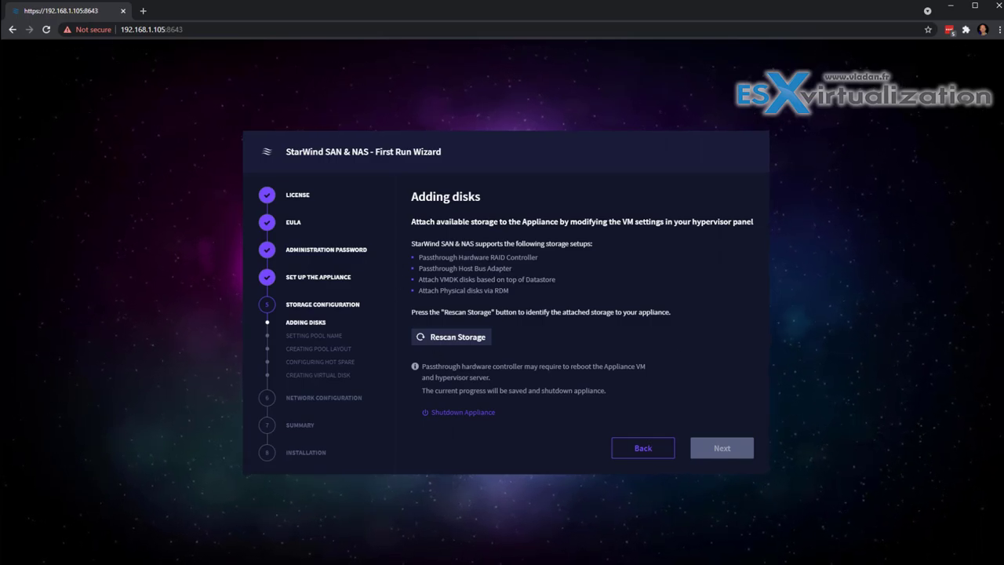
mouse_move(433, 328)
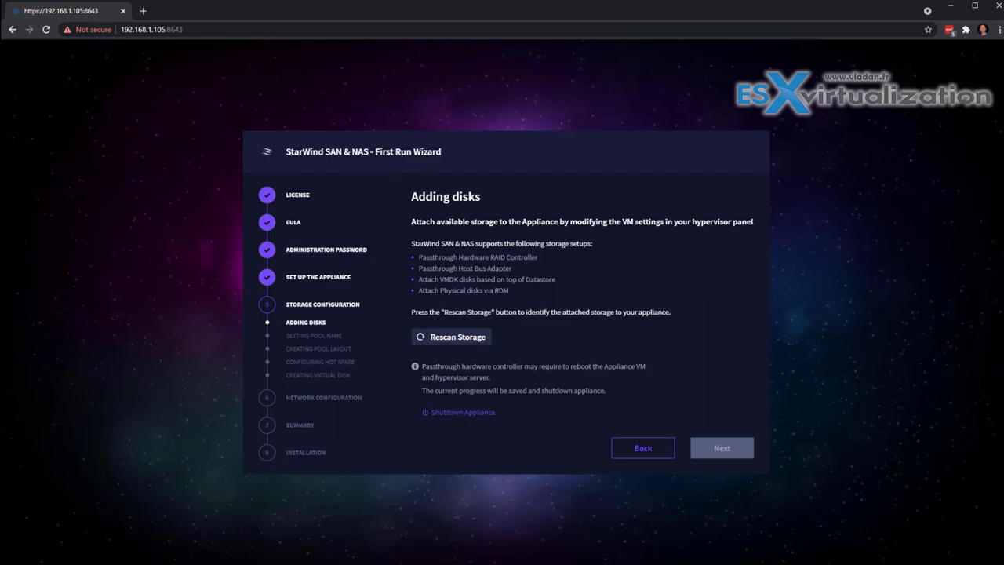
mouse_move(539, 297)
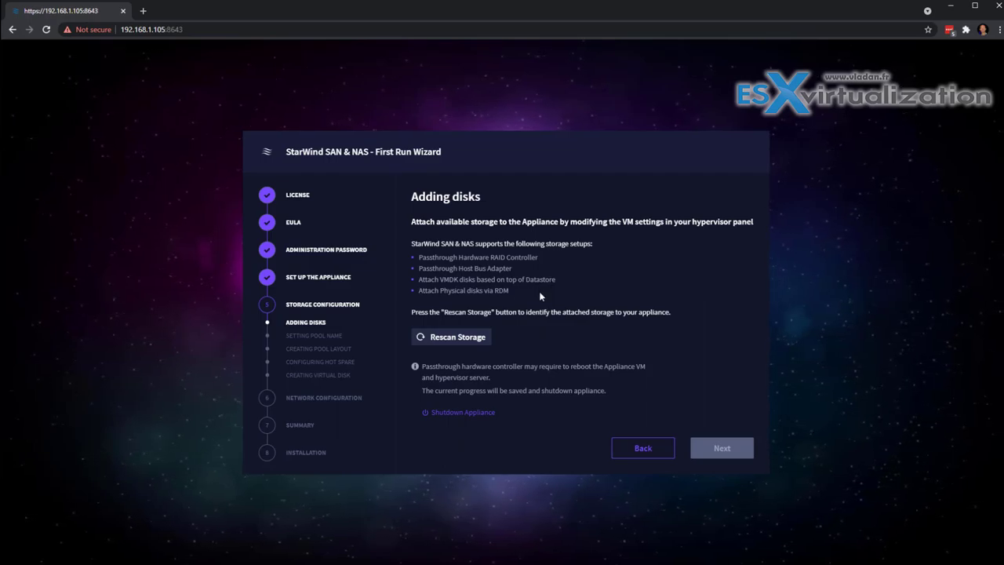
Rescan storage until one attached disk is found, then continue to Setting Pool Name.
click(450, 335)
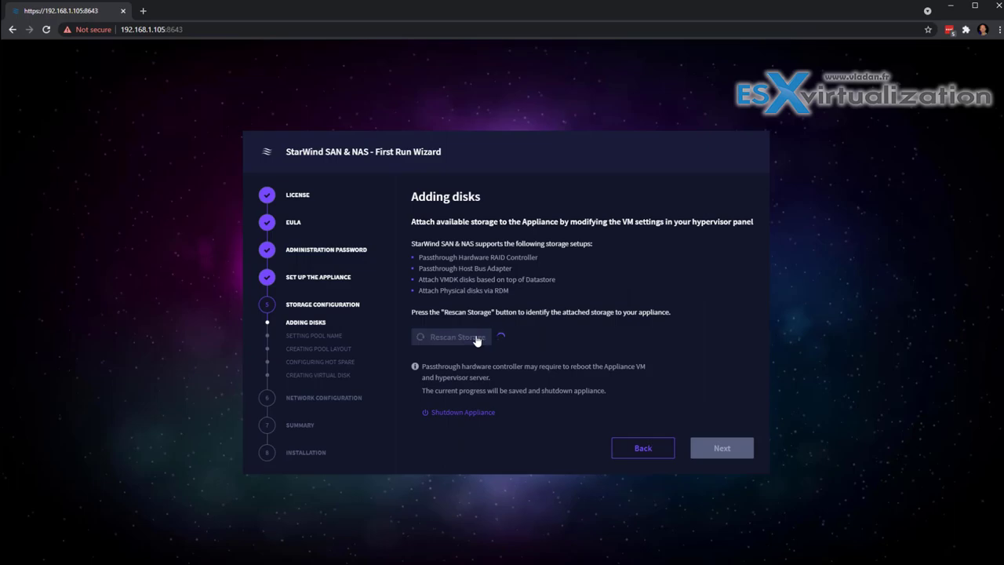
click(451, 336)
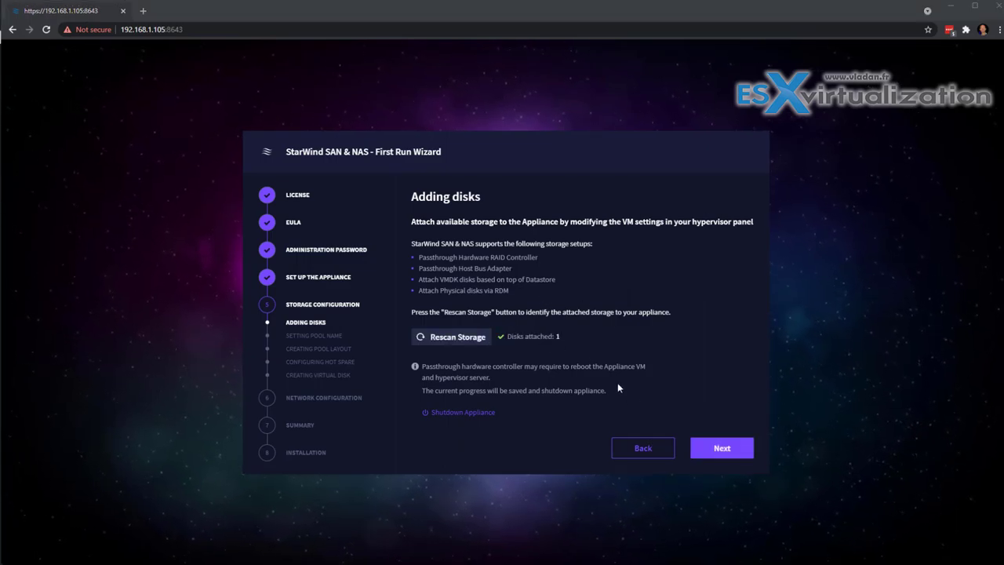
click(722, 449)
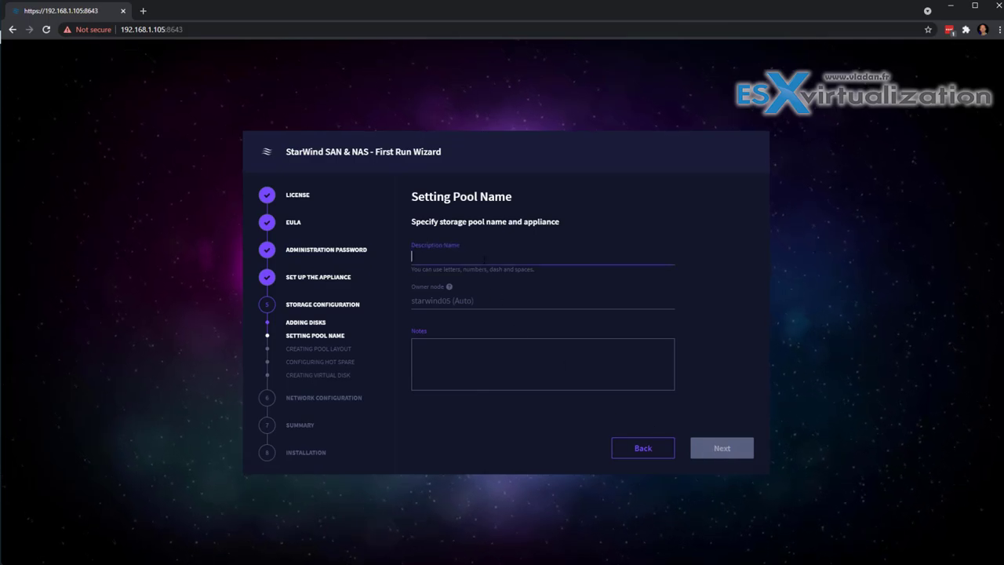
Name the pool starwindpool, validate the recommended Capacity layout and skip the hot spare.
text(starwindpool)
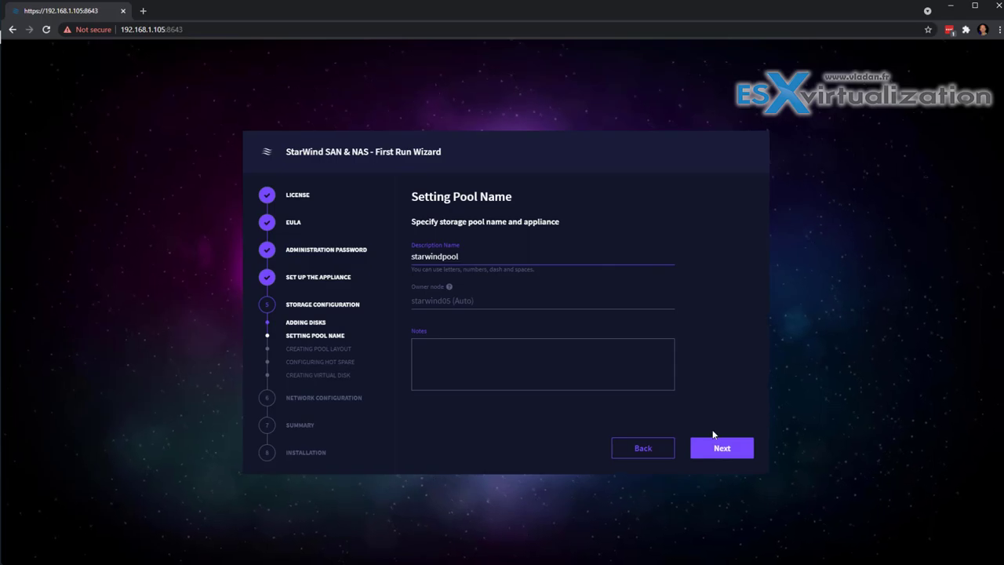
click(722, 447)
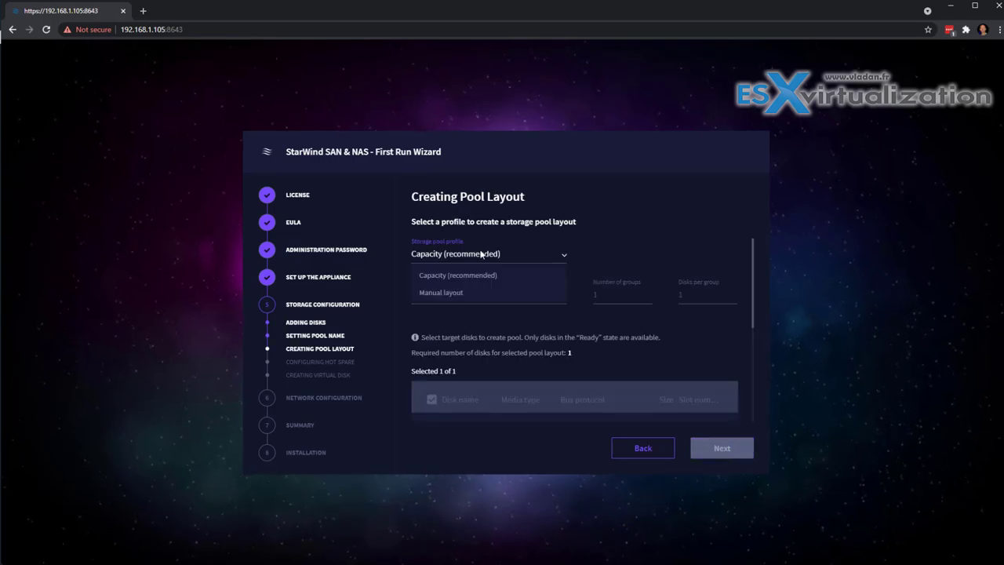
click(458, 275)
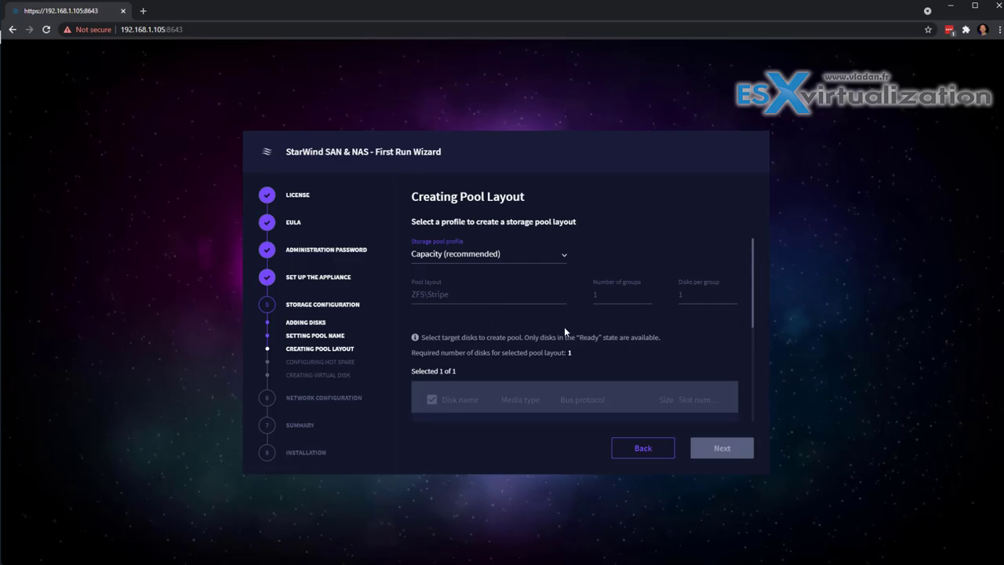
mouse_move(742, 384)
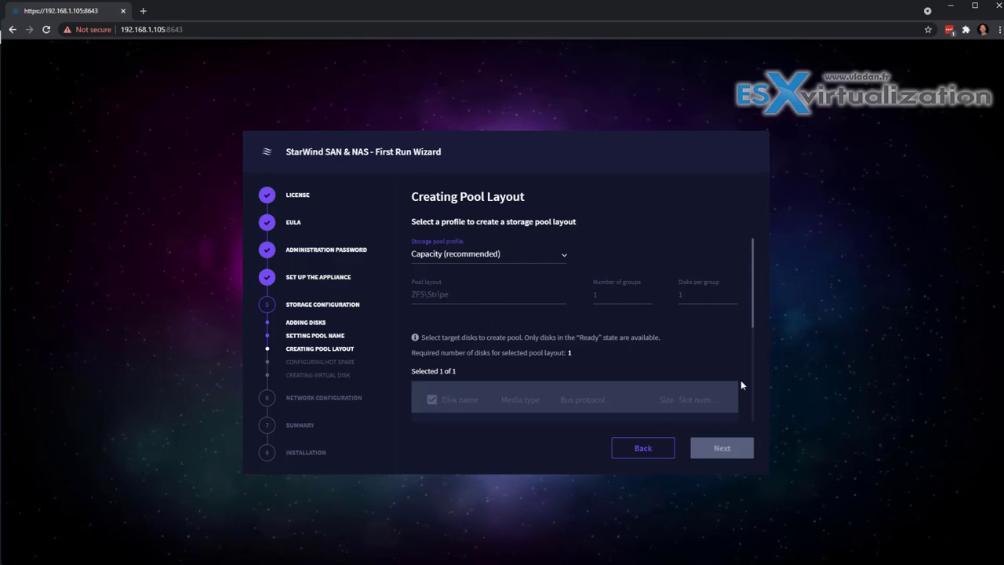
mouse_move(593, 362)
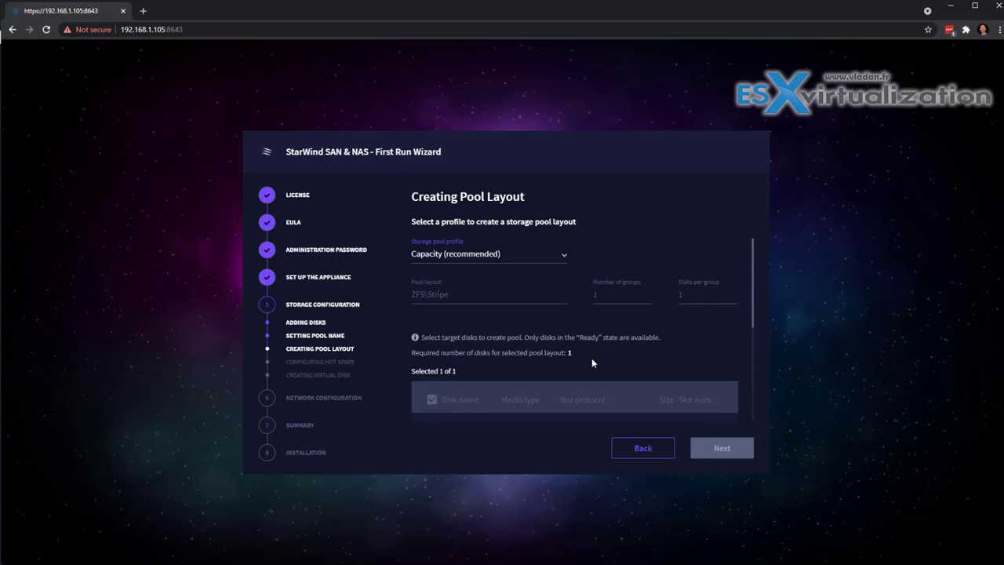
scroll(down, 3)
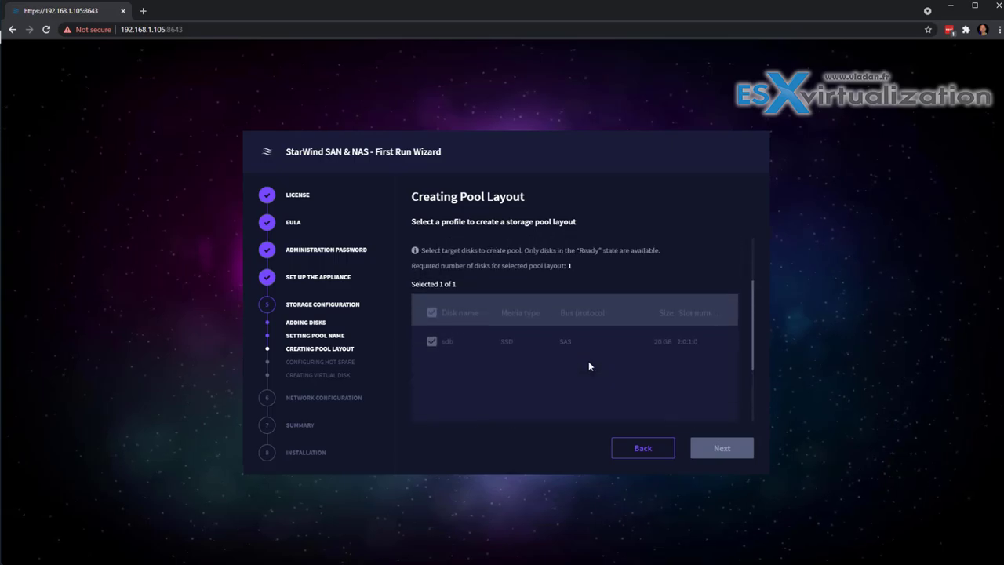
mouse_move(589, 355)
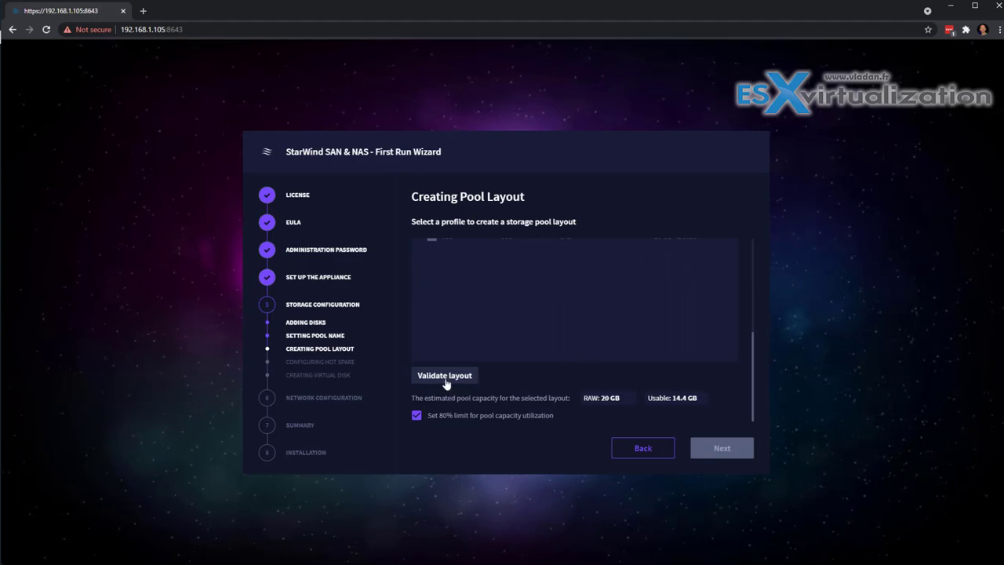
click(444, 375)
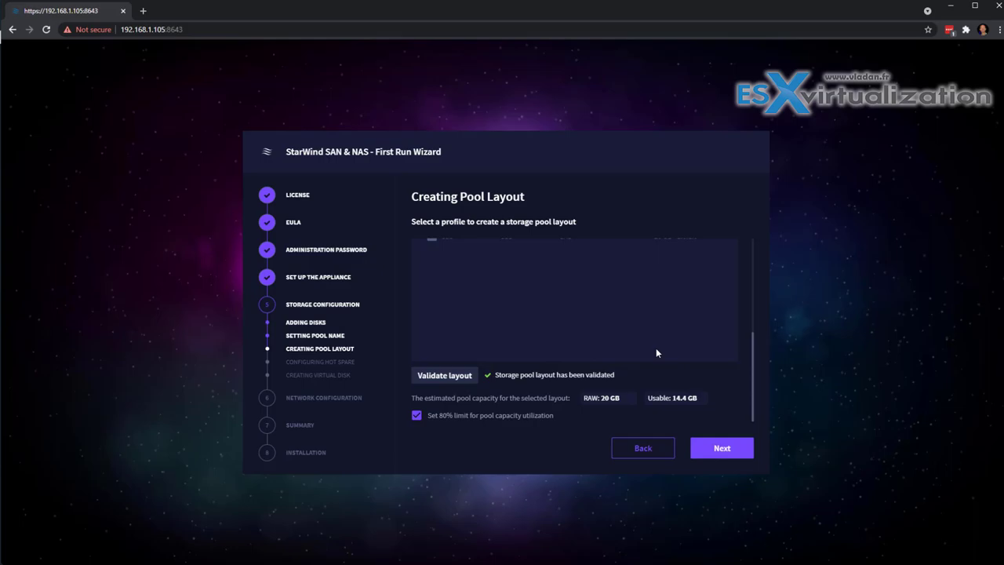
click(721, 447)
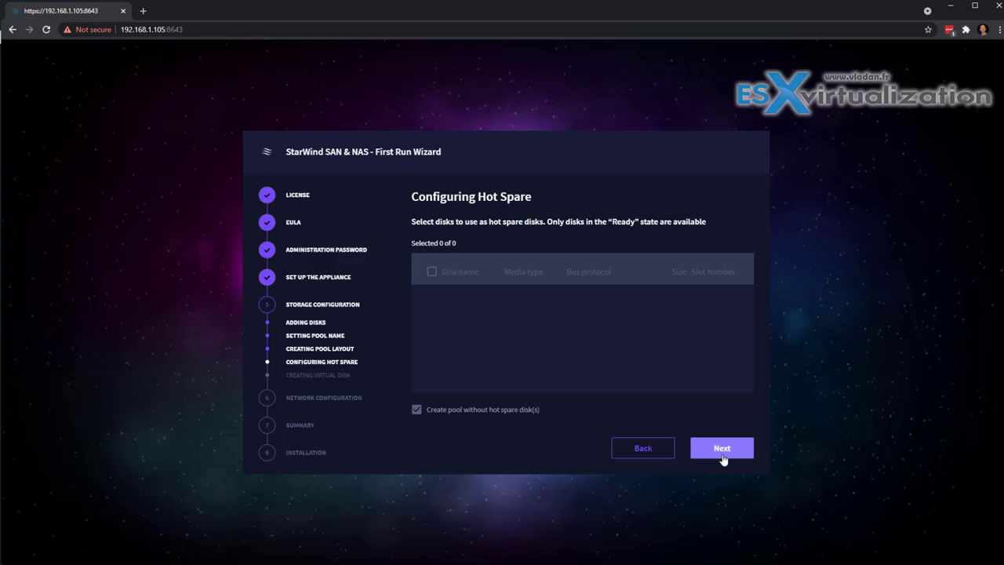
mouse_move(715, 428)
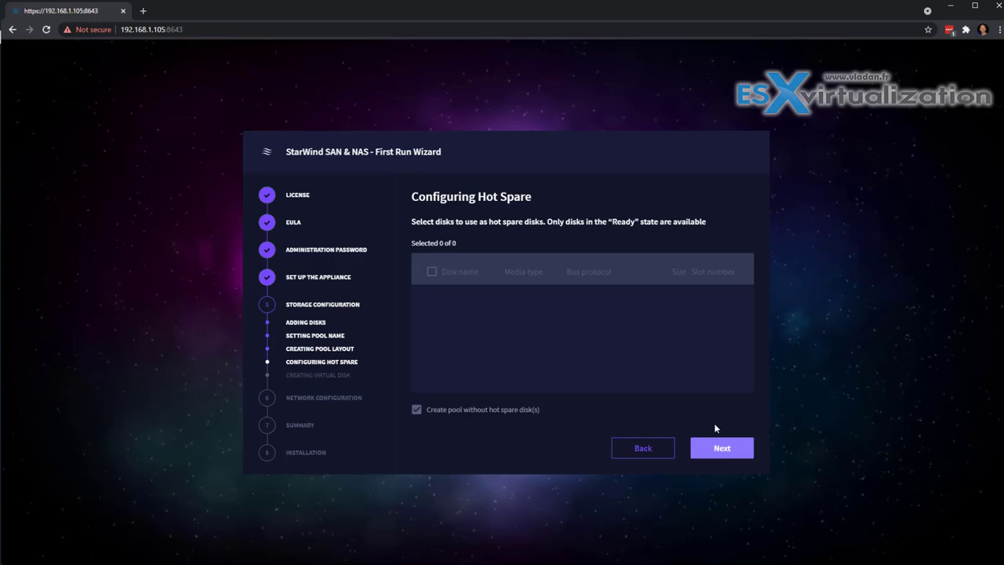
click(721, 447)
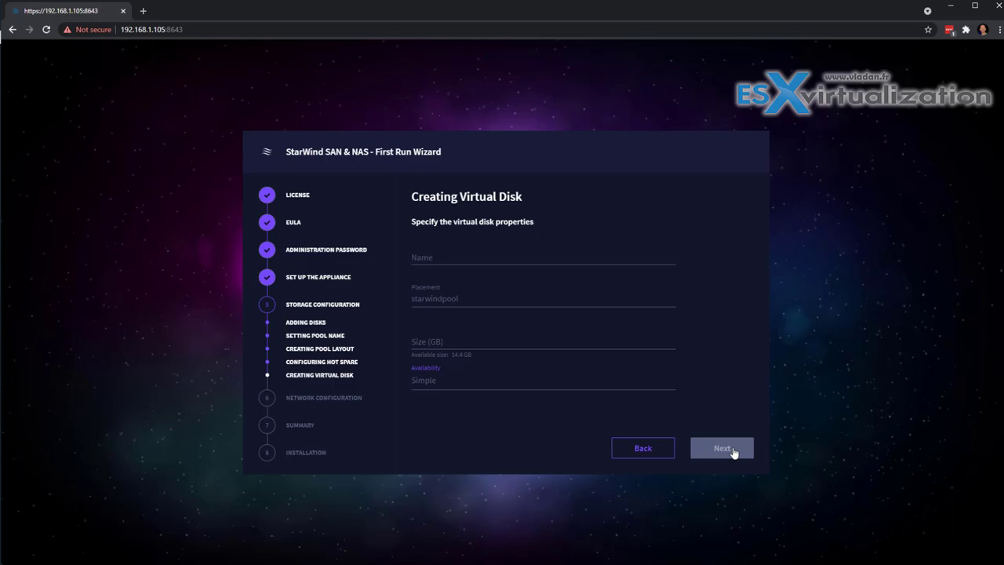
Name the virtual disk starwindisk and correct its size to 14 GB.
click(543, 257)
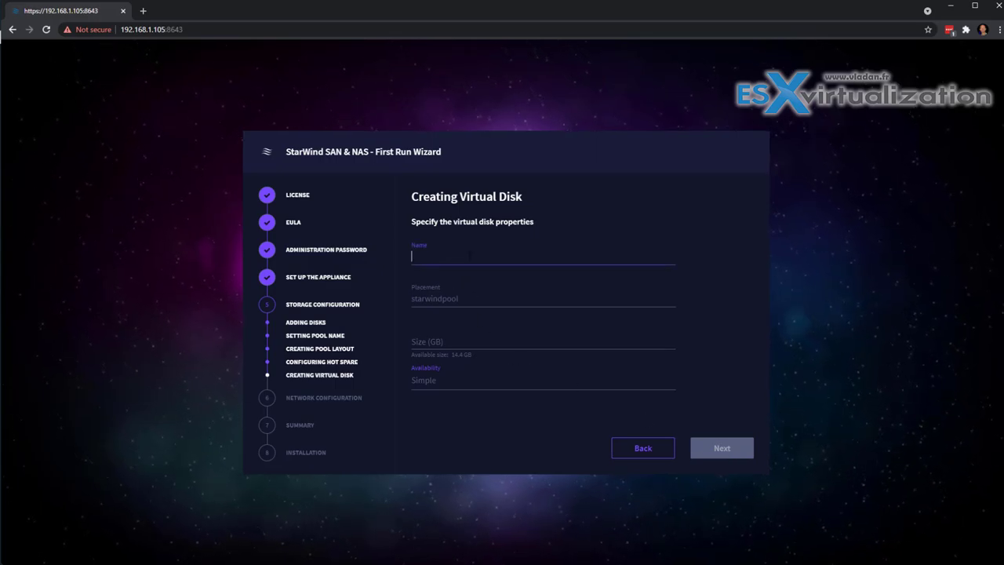
text(starwindisk)
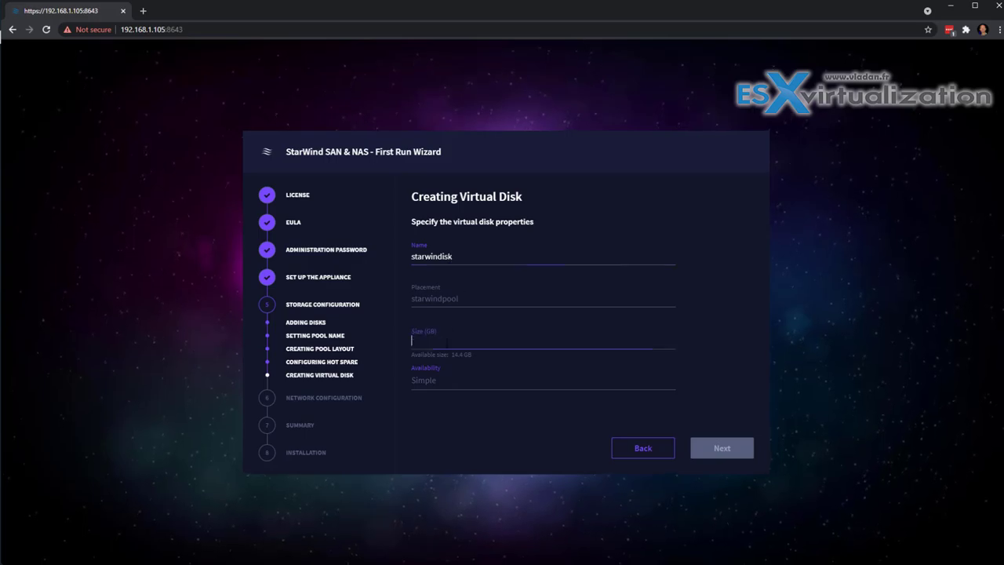
text(144)
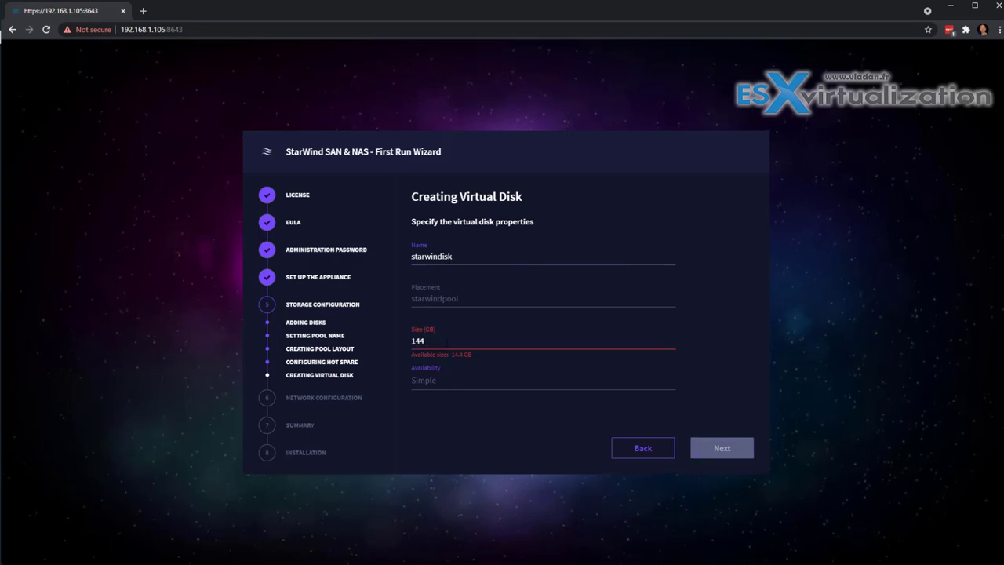
click(427, 340)
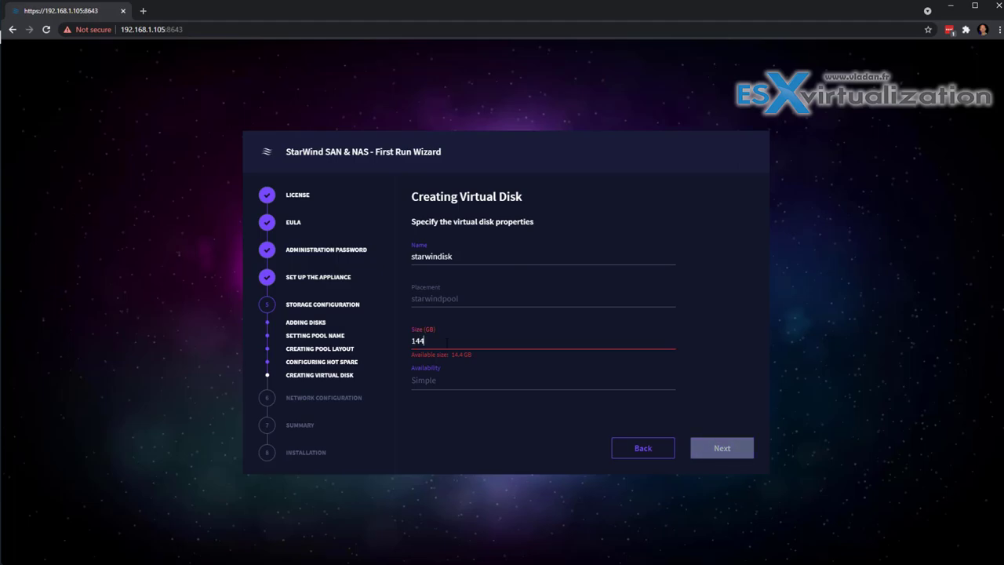
key(Backspace)
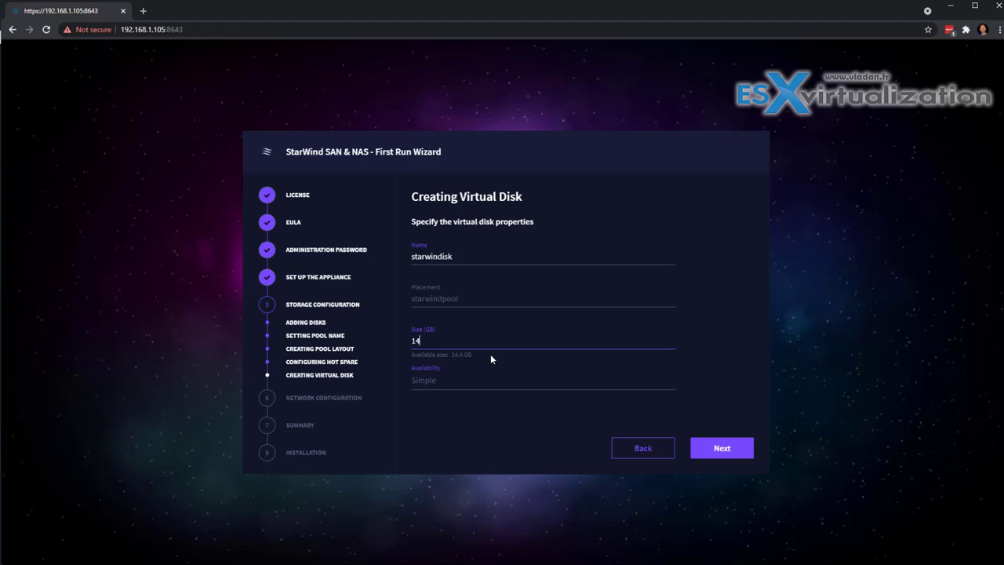
mouse_move(722, 449)
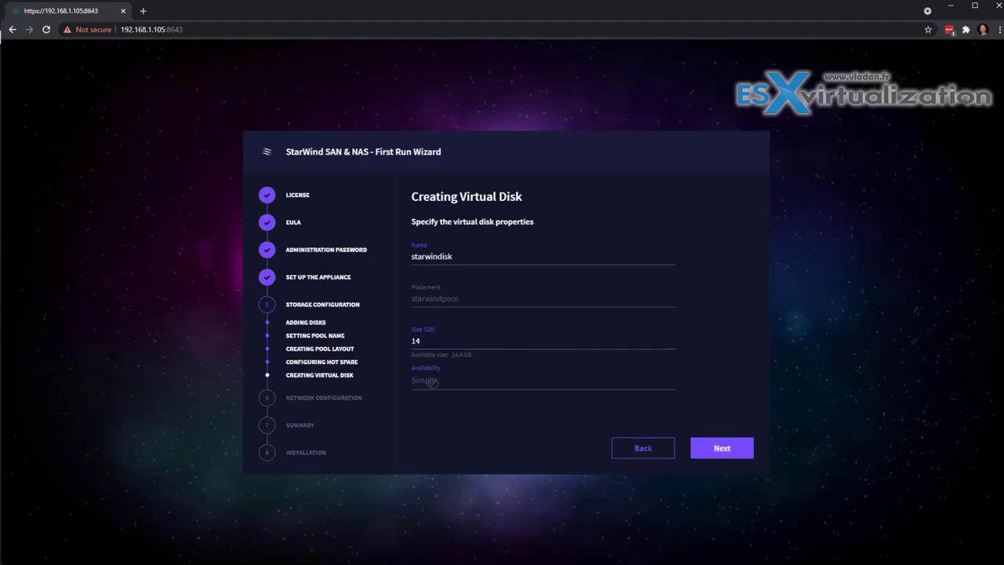
Choose ens192 as the iSCSI adapter and continue to the settings summary.
click(722, 449)
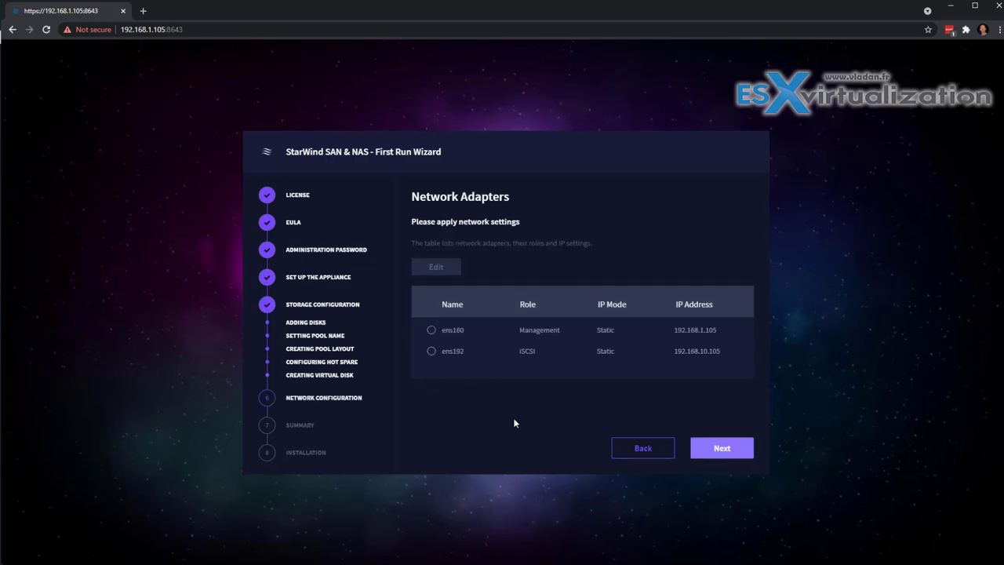
mouse_move(496, 342)
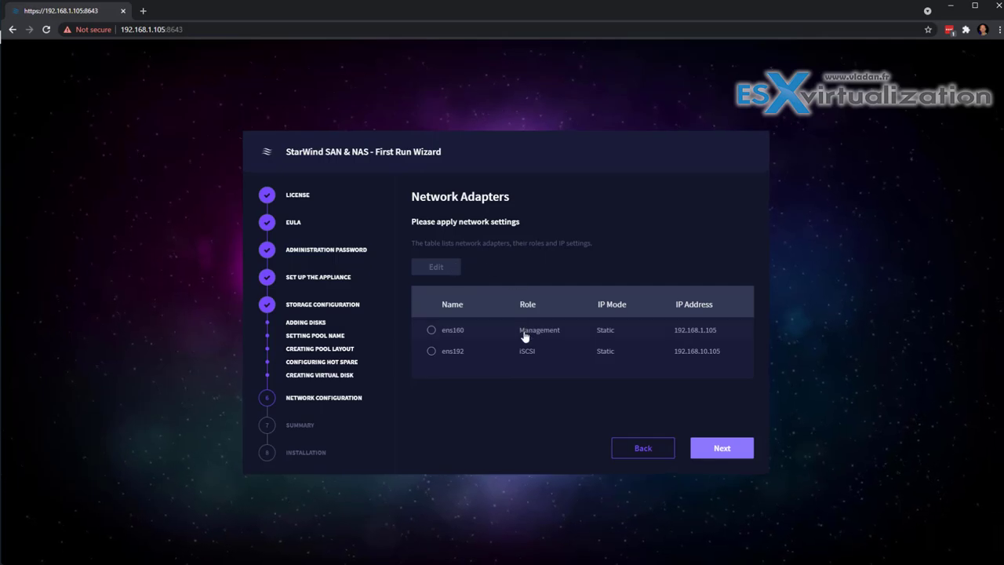
mouse_move(442, 342)
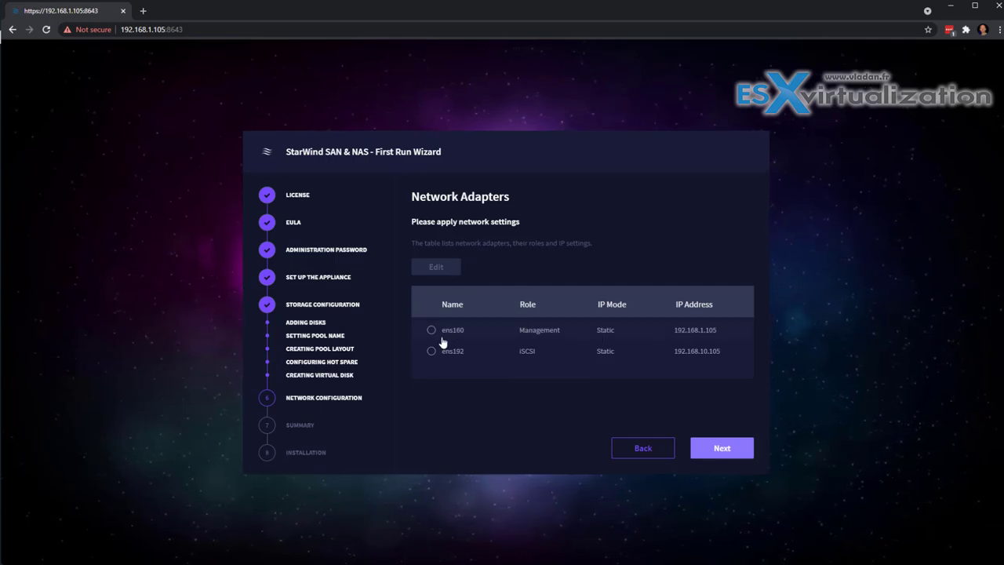
click(429, 352)
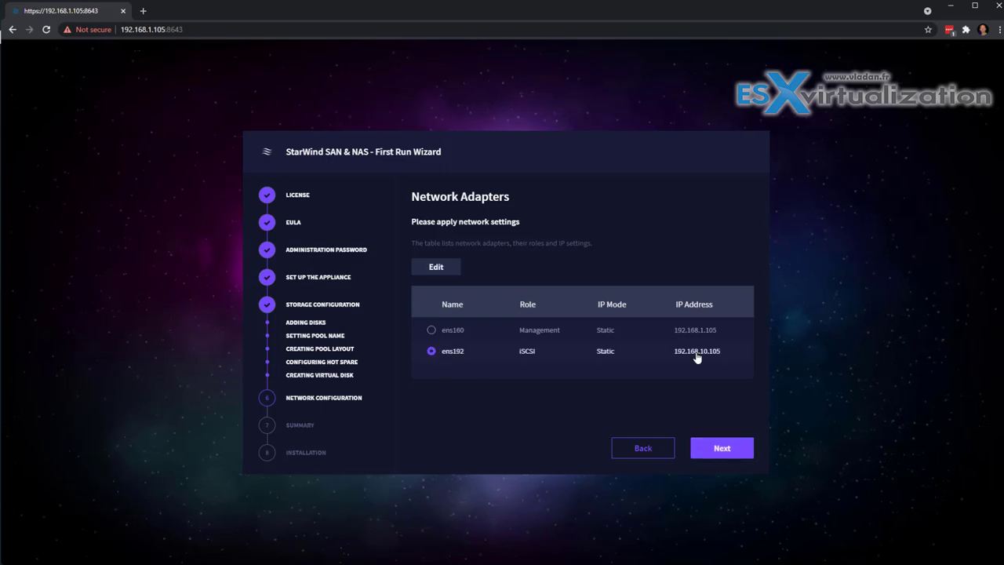
mouse_move(541, 339)
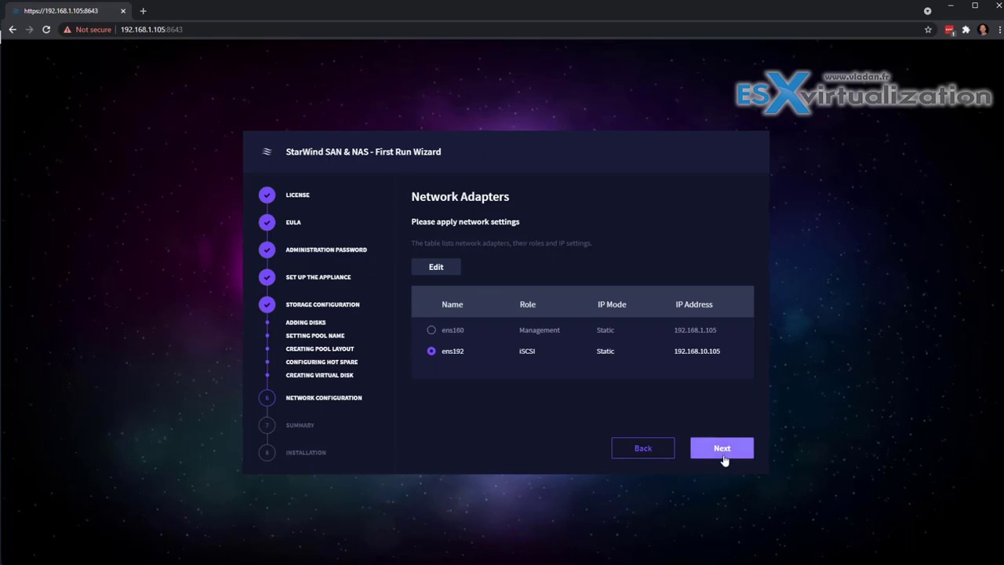
click(722, 447)
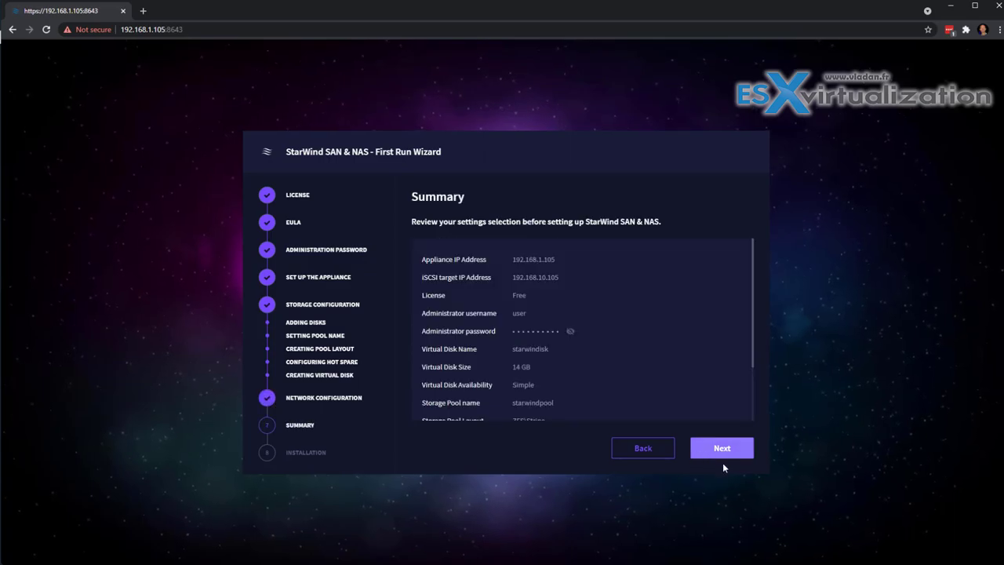
Apply the summary, let installation reach 100% and finish with the vSphere plugin option kept on.
click(722, 447)
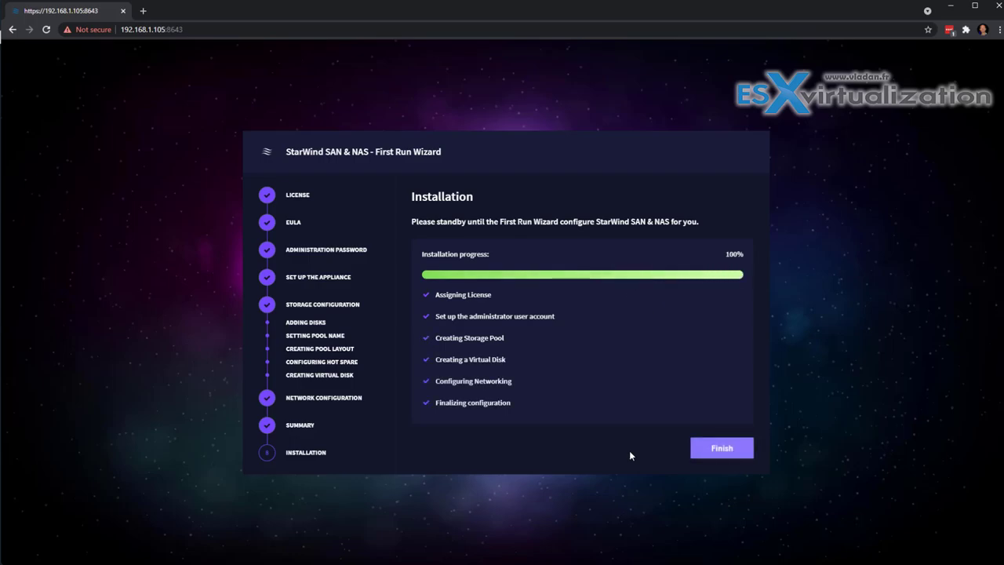
click(722, 447)
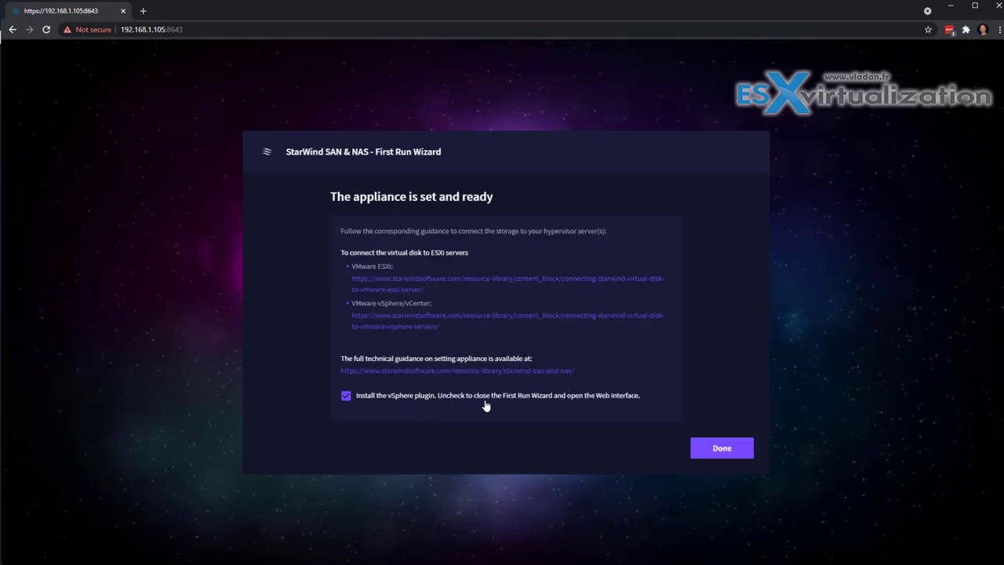
mouse_move(568, 404)
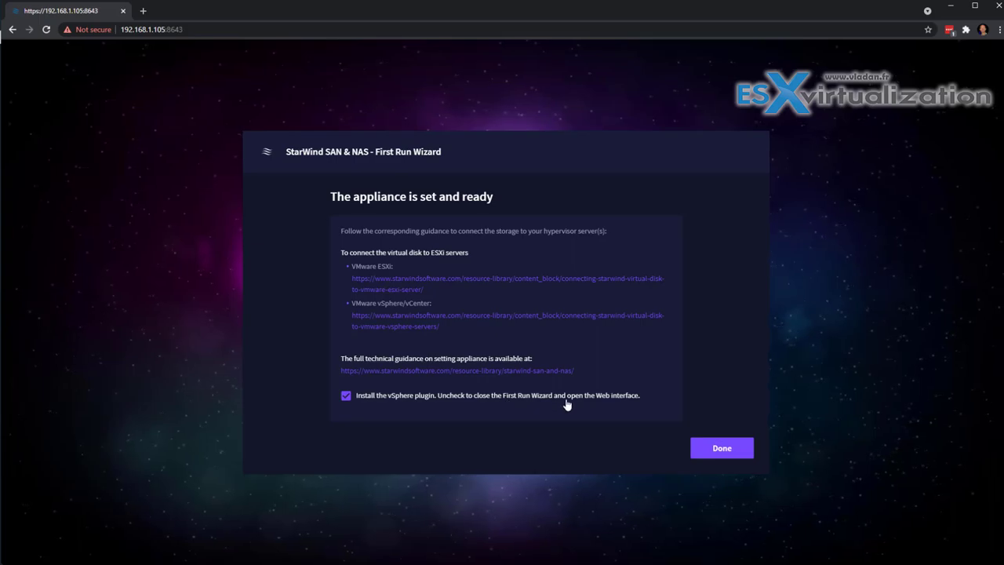
click(720, 447)
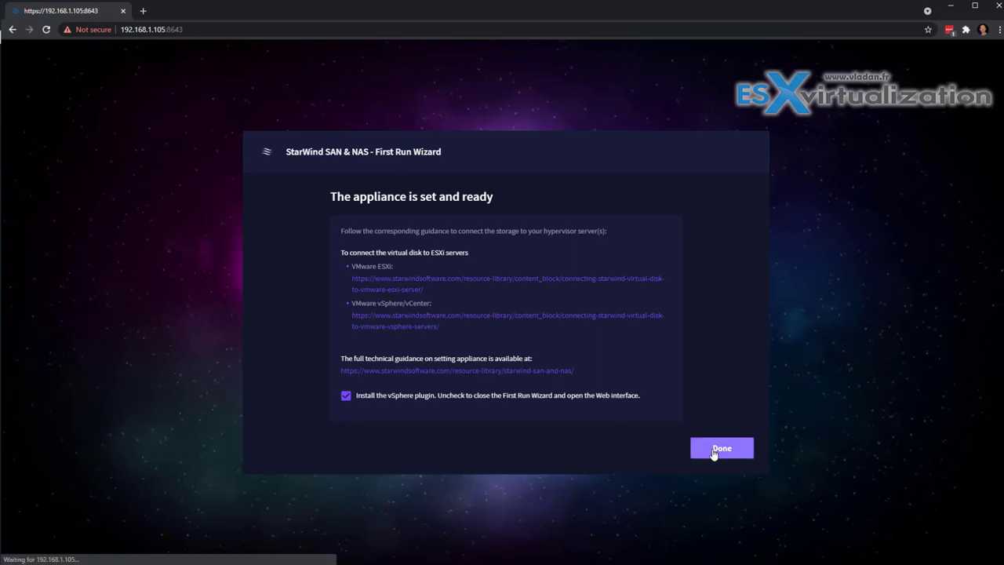
Start the plugin installer and enter vCenter 192.168.1.32 with administrator credentials as deployment target.
click(722, 449)
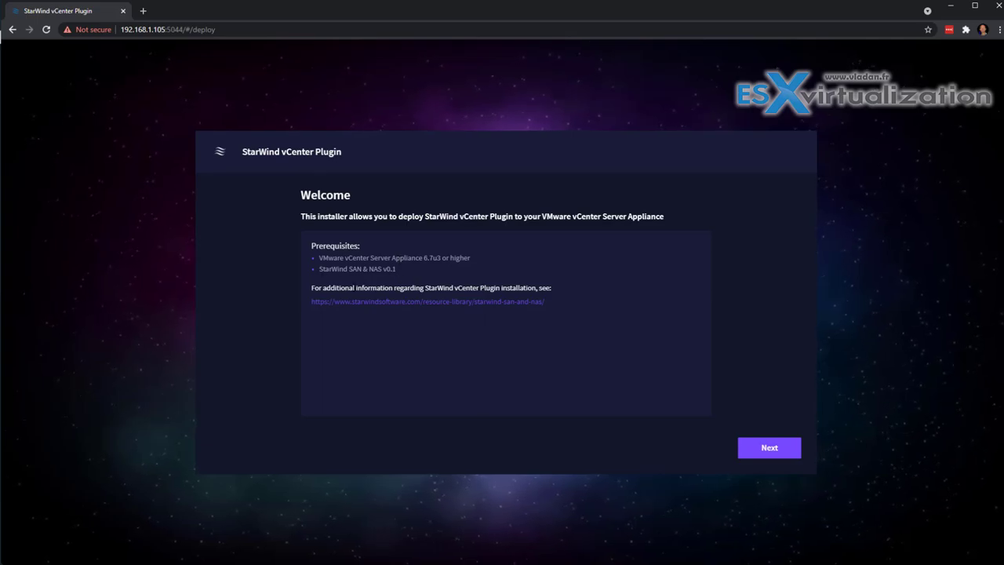
mouse_move(492, 304)
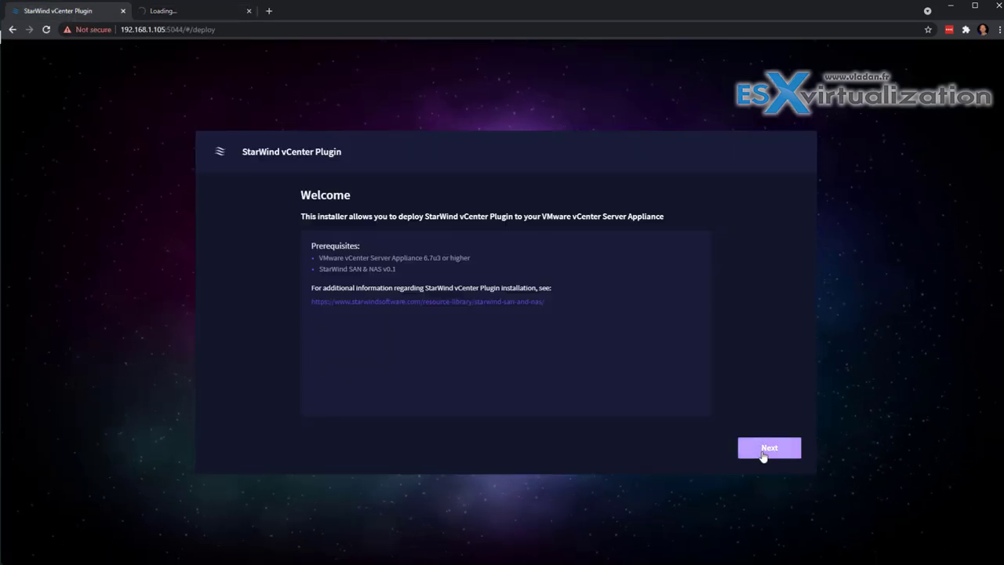
click(768, 447)
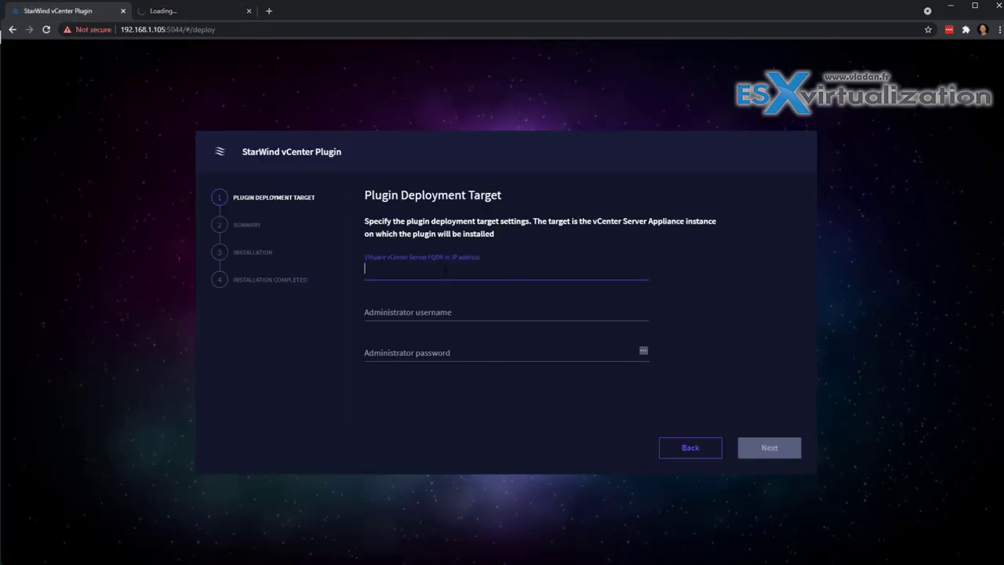
text(192.168.1)
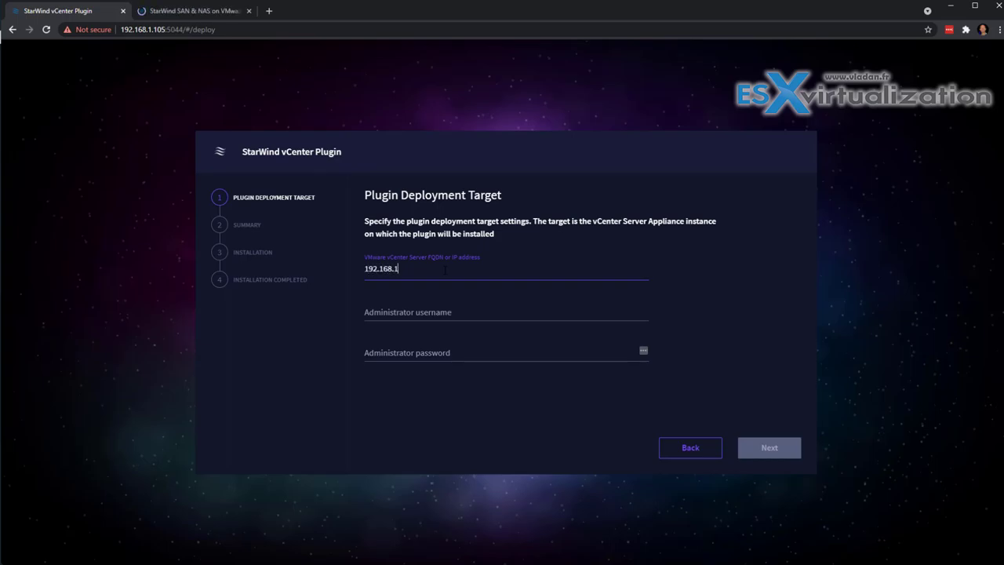
click(505, 311)
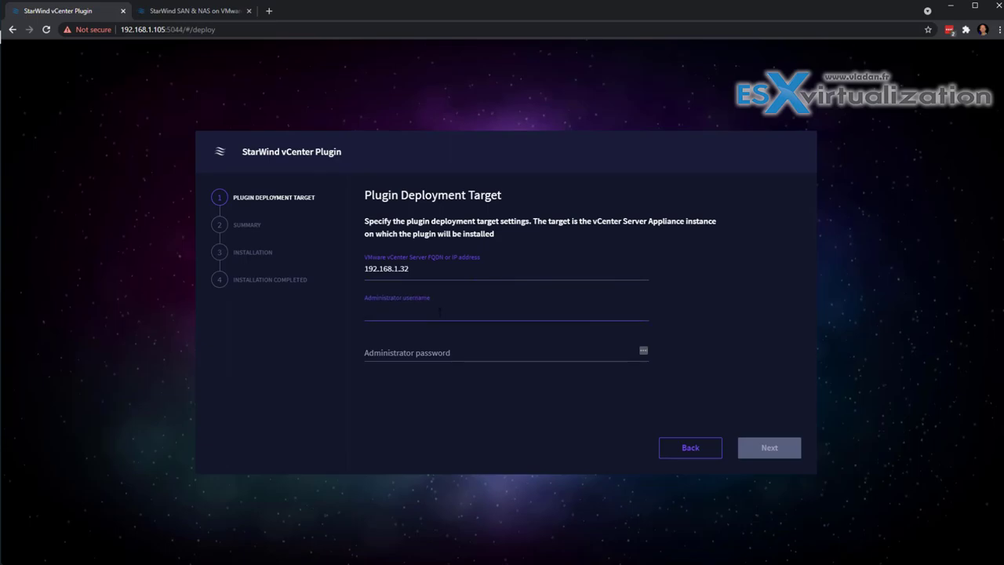
text(administrator@vsphere.local)
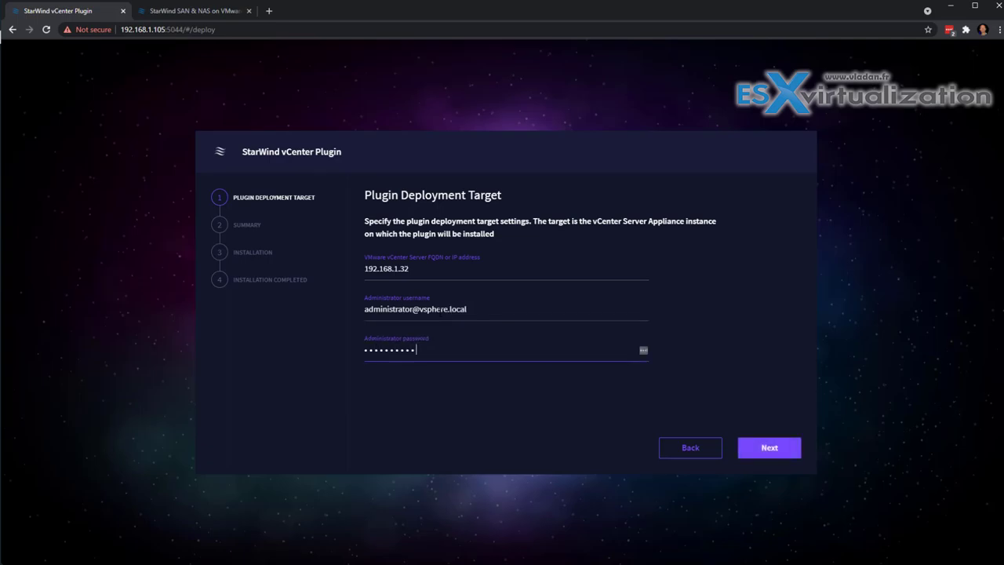
Submit the target details and confirm the untrusted vCenter certificate warning.
click(768, 447)
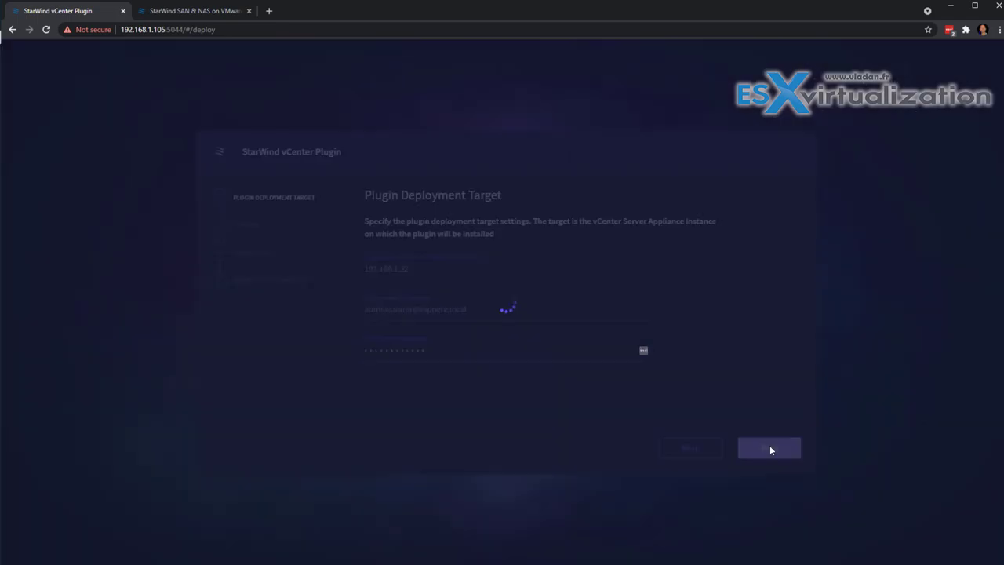
click(768, 447)
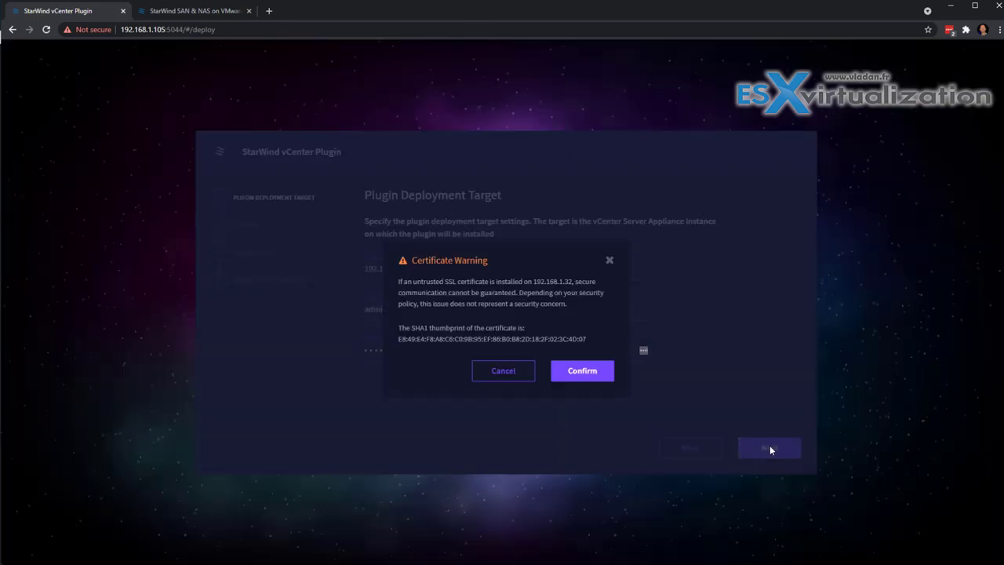
click(582, 371)
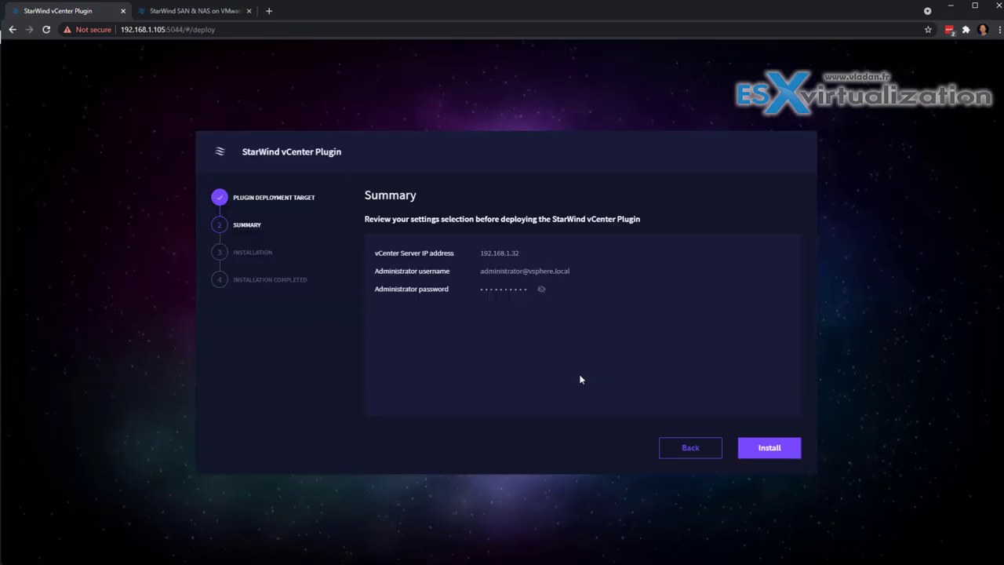
Deploy the plugin to vCenter and continue once progress shows 100% completed.
click(769, 447)
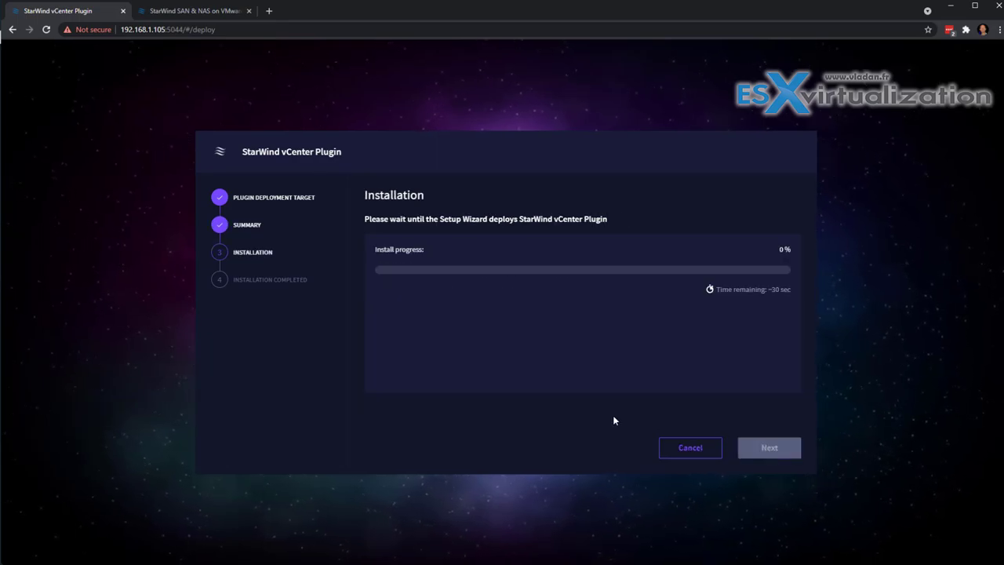
mouse_move(549, 420)
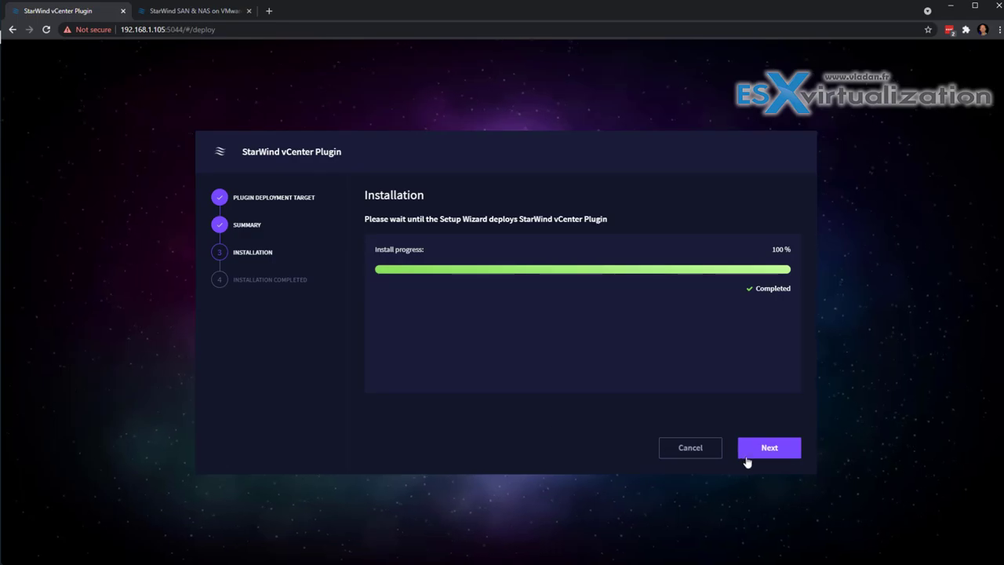
click(768, 447)
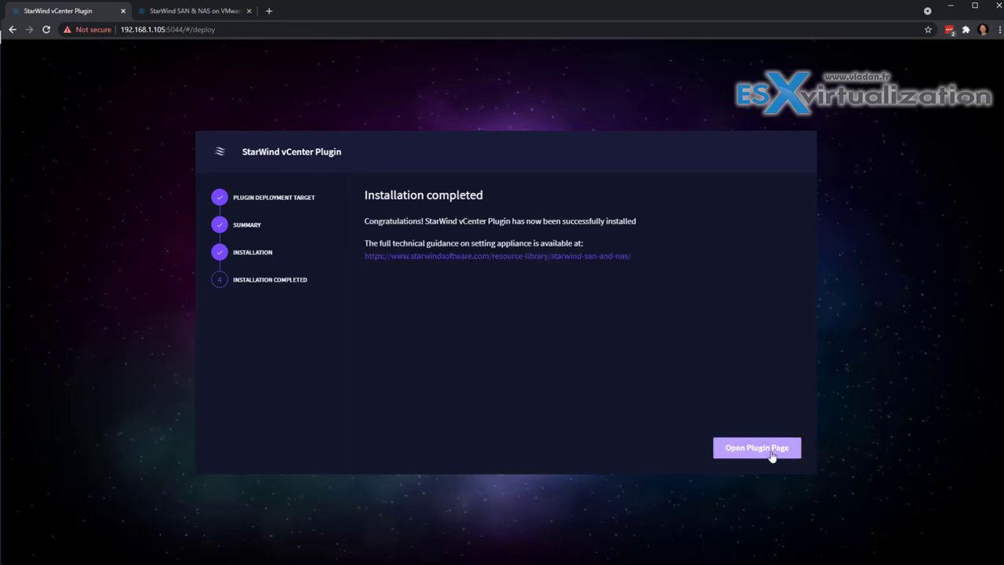
Load the StarWind plugin dashboard in vSphere Client and go to its general settings.
click(756, 447)
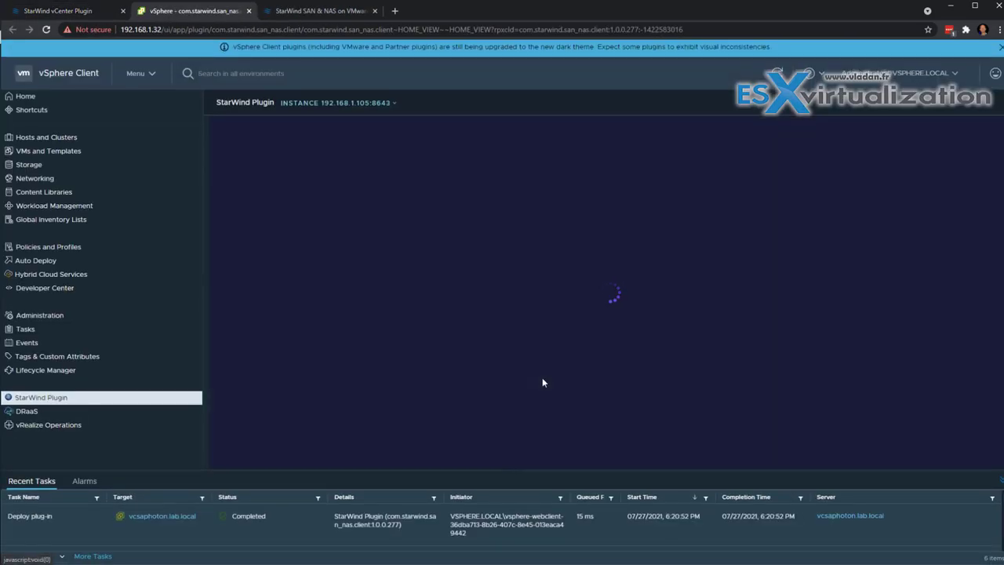
mouse_move(574, 379)
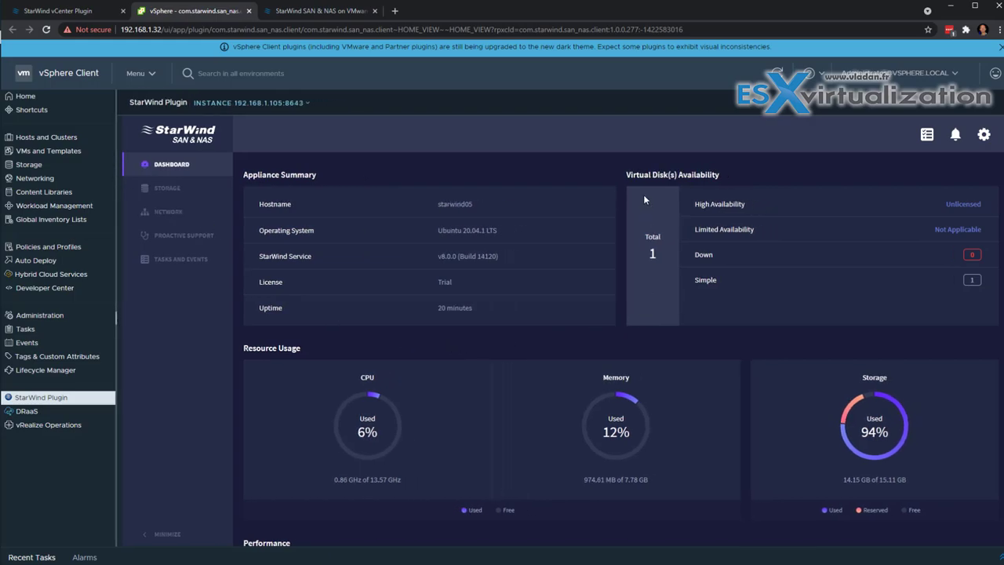
mouse_move(745, 129)
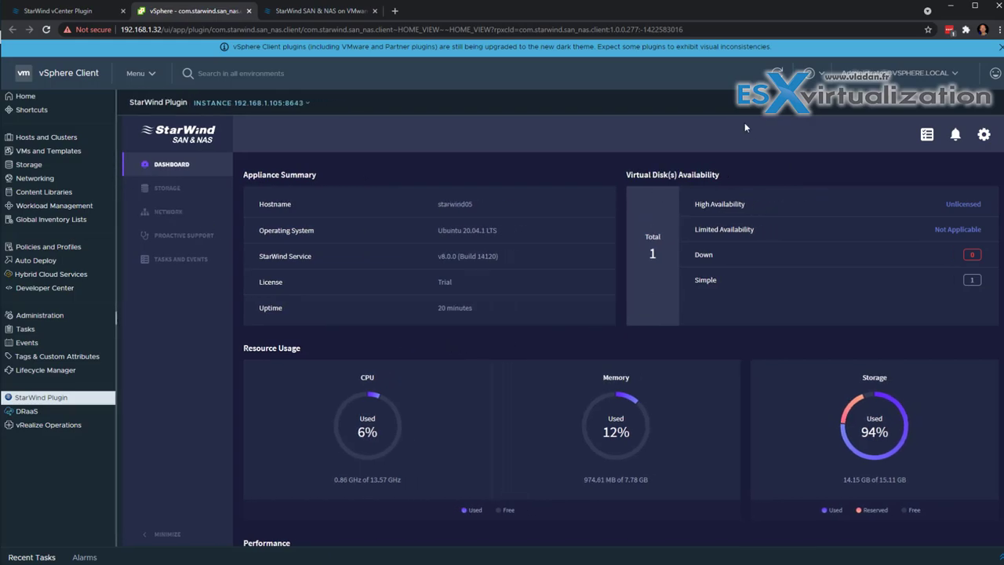
click(985, 135)
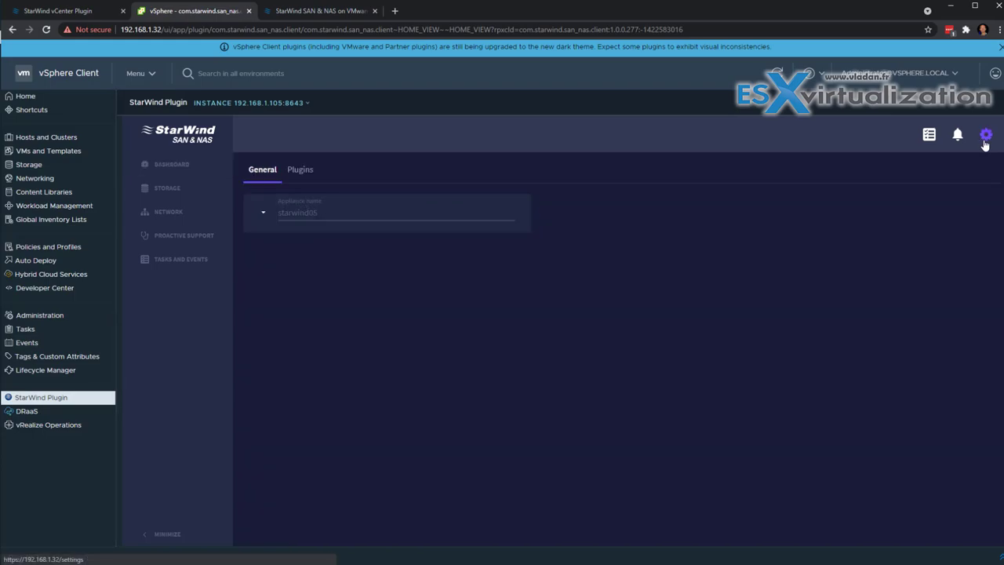
mouse_move(289, 151)
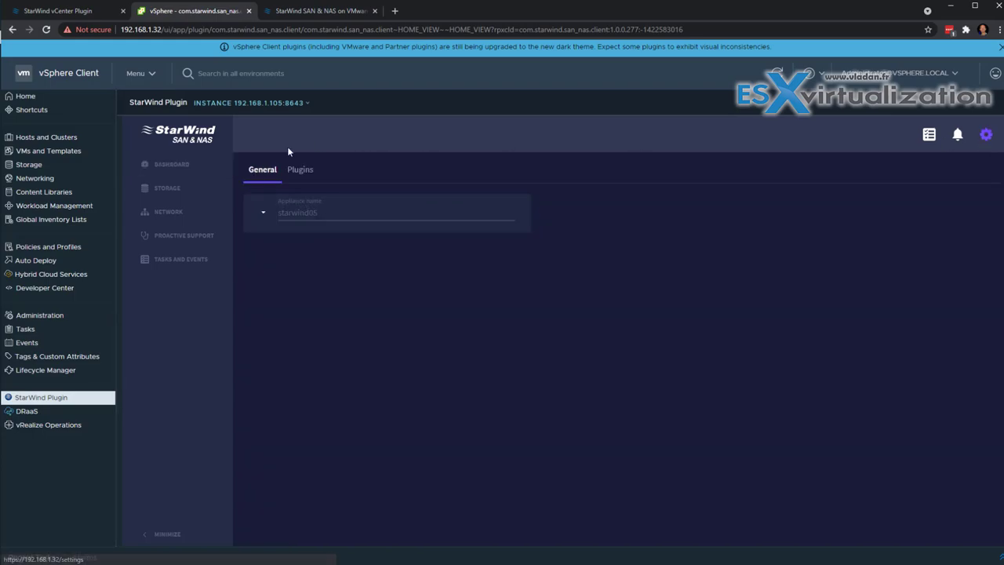